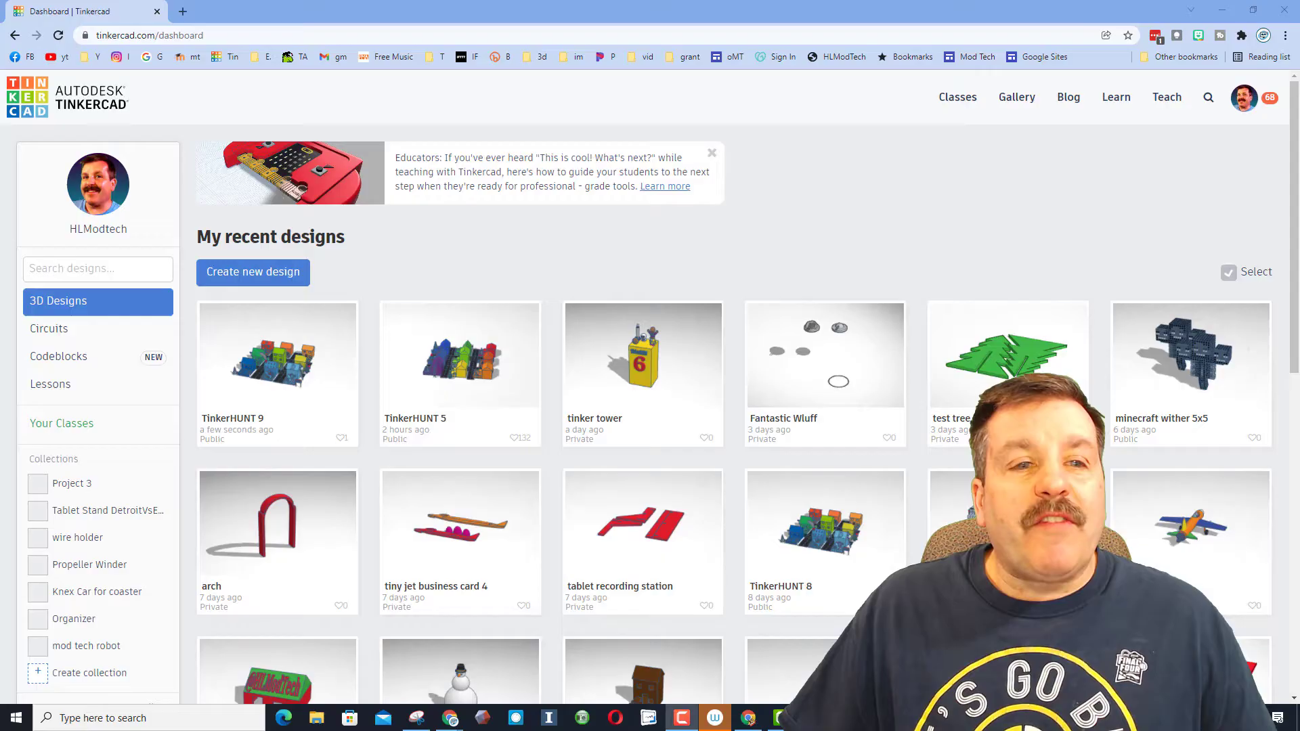
# - Create a new blank design from the dashboard and rename it 'tree card'
pyautogui.click(254, 272)
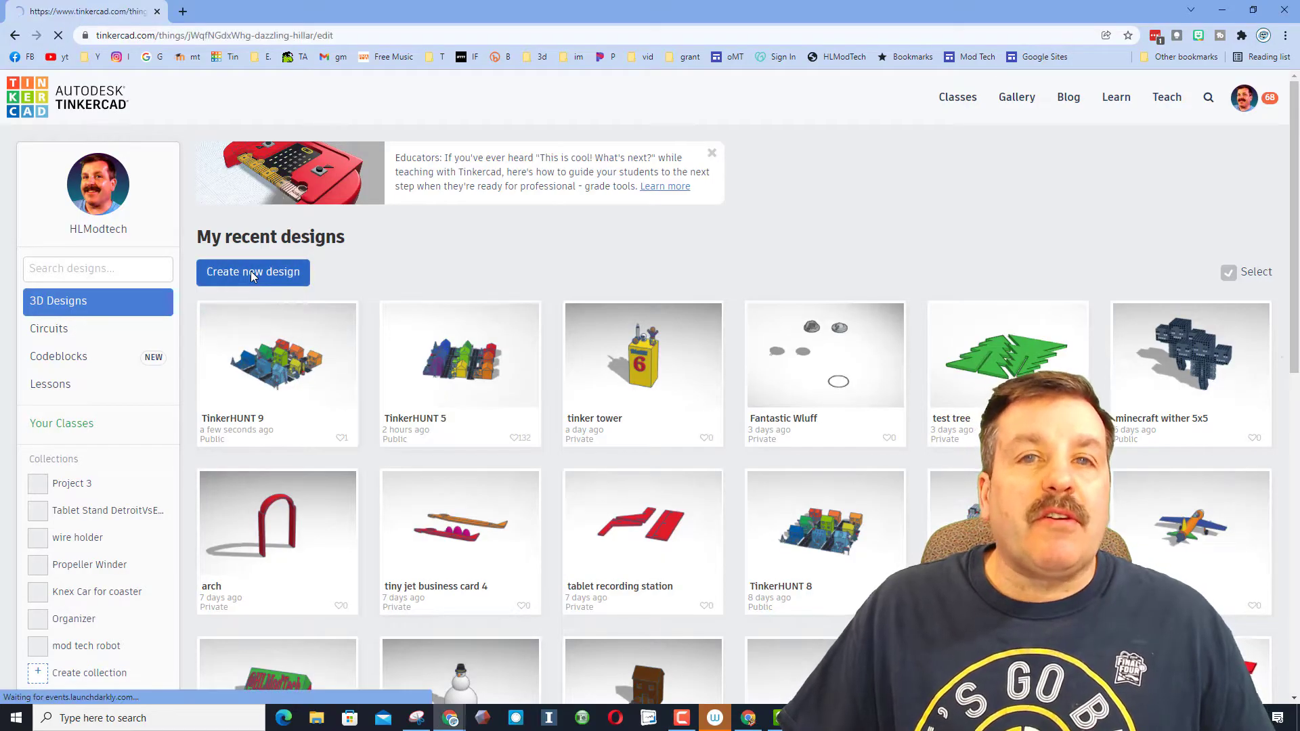
pyautogui.click(253, 272)
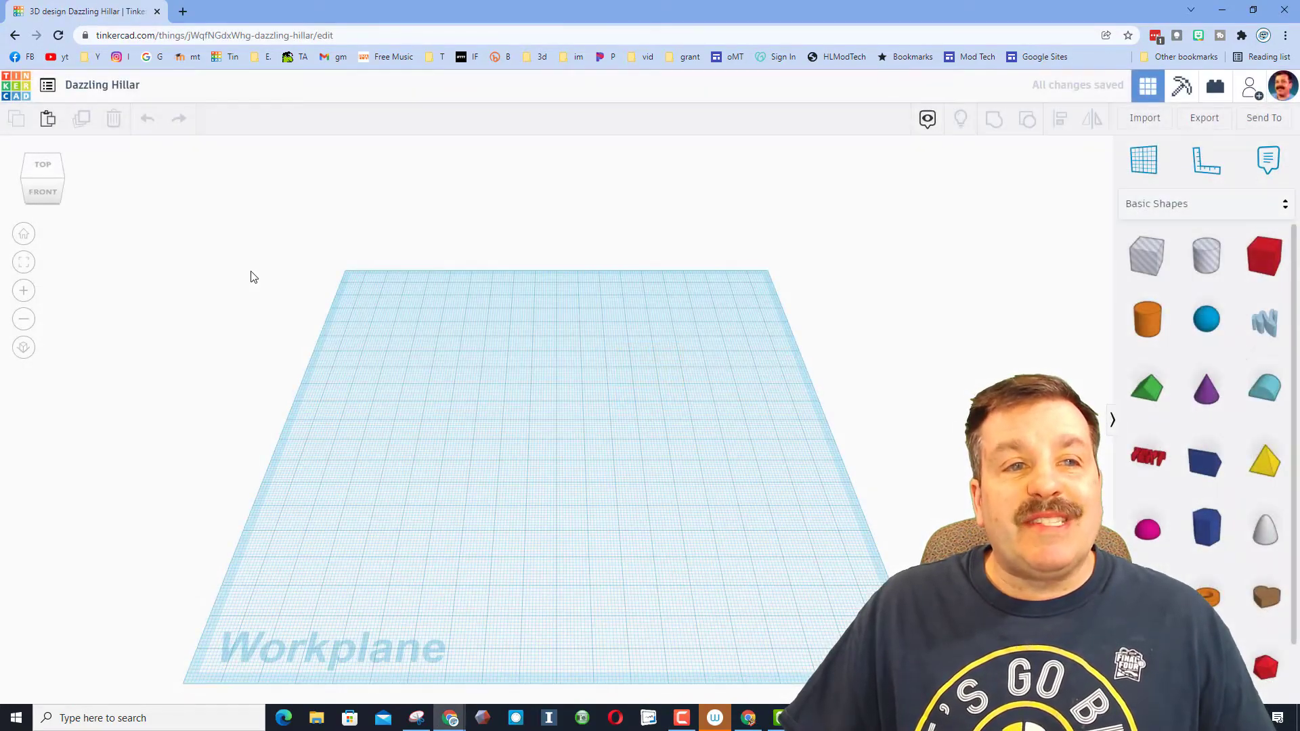
pyautogui.click(101, 84)
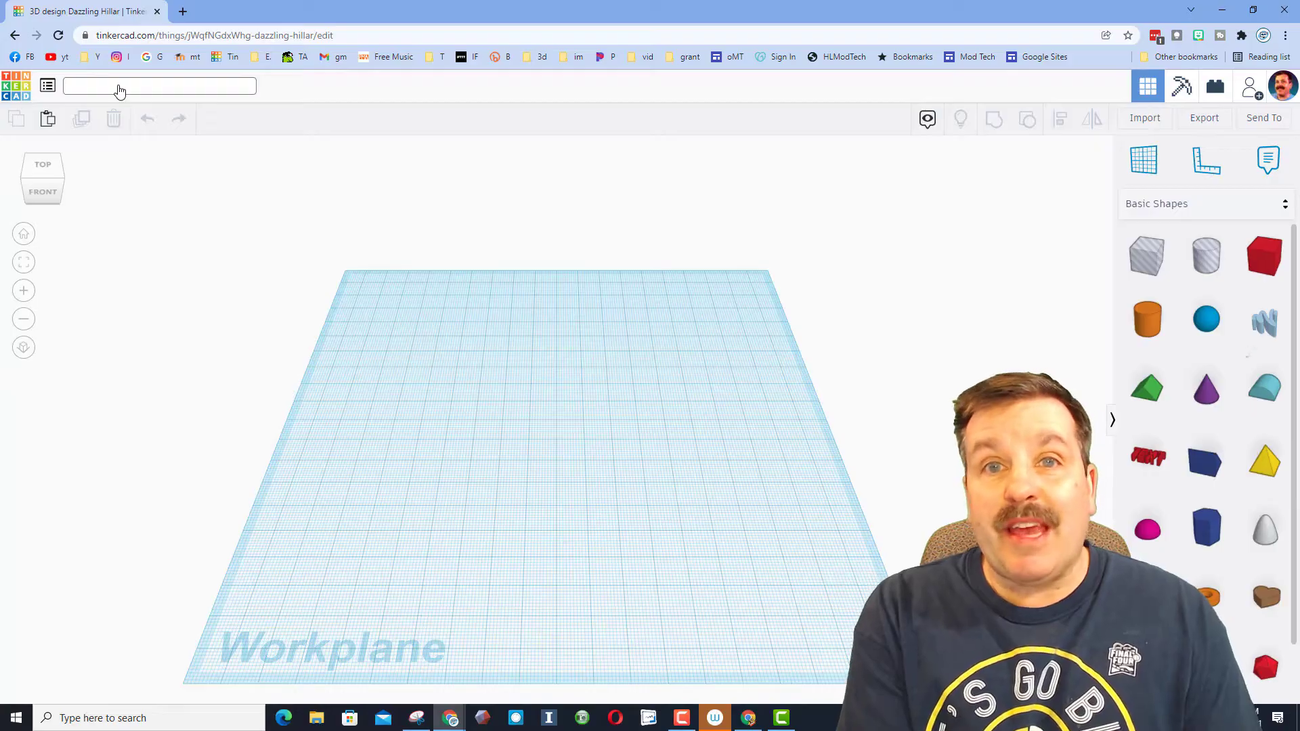
pyautogui.write('t')
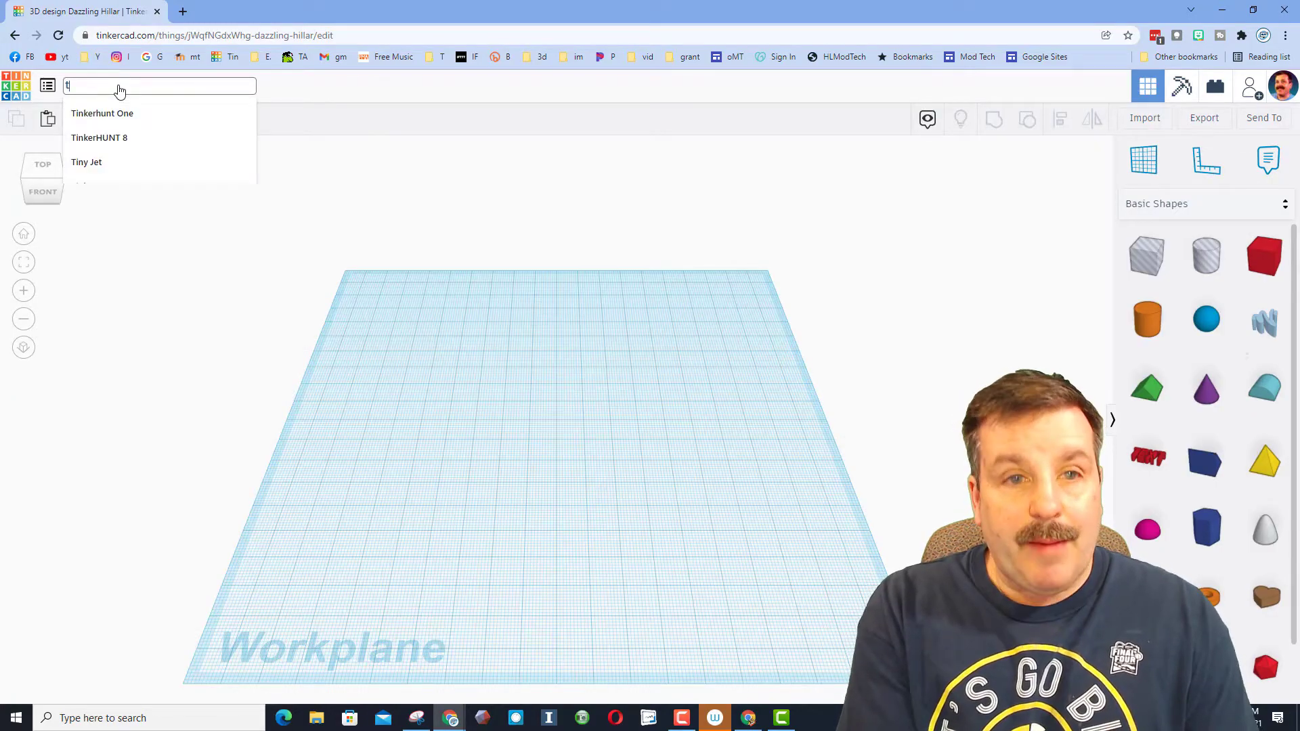
pyautogui.write('ree card')
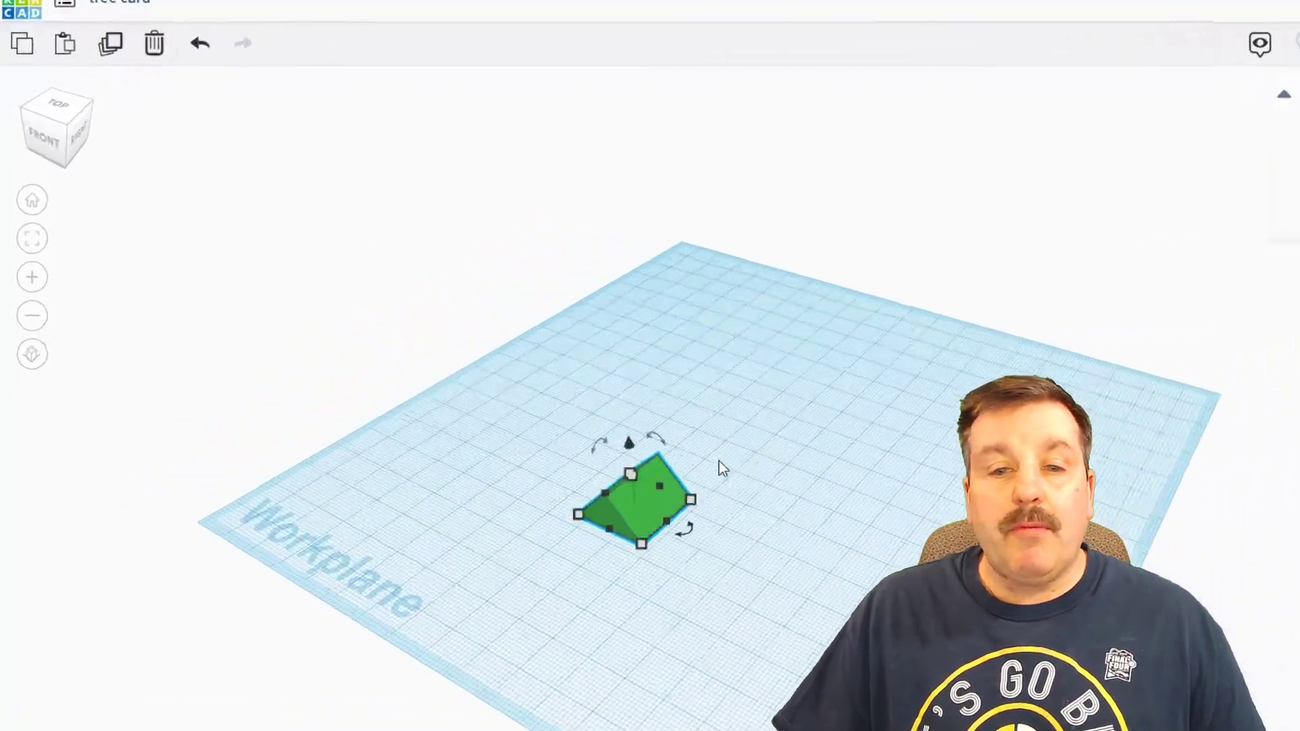
# - Rotate a Roof shape 90° to lie flat, scale it up proportionally, and view it from the top
pyautogui.click(63, 75)
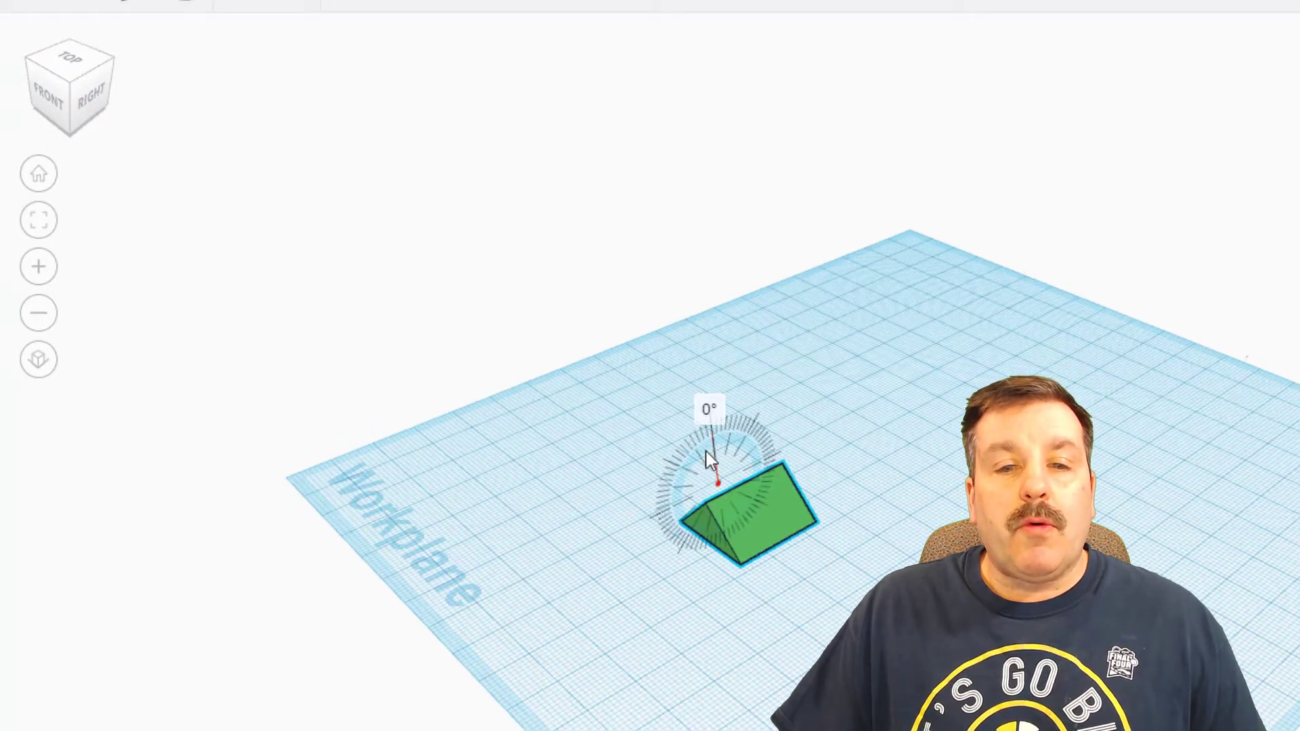
pyautogui.moveTo(715, 452); pyautogui.dragTo(743, 457)
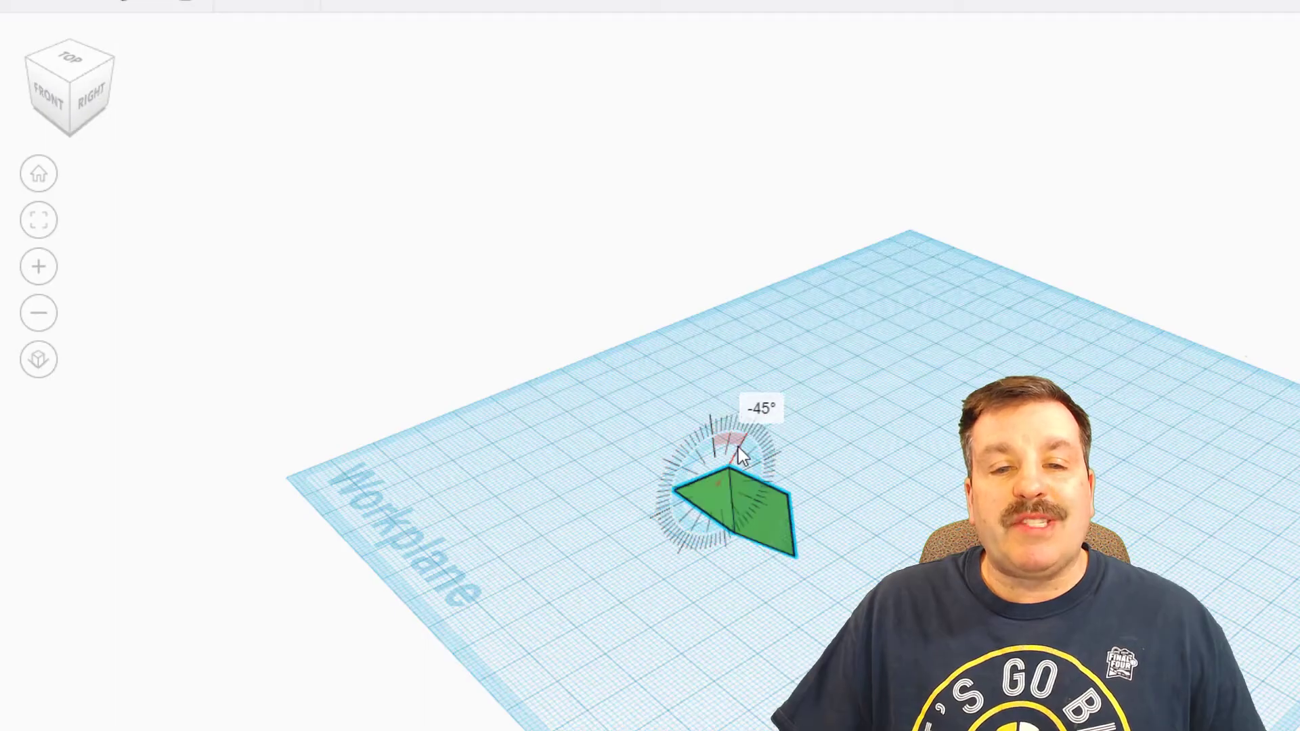
pyautogui.moveTo(738, 456); pyautogui.dragTo(743, 485)
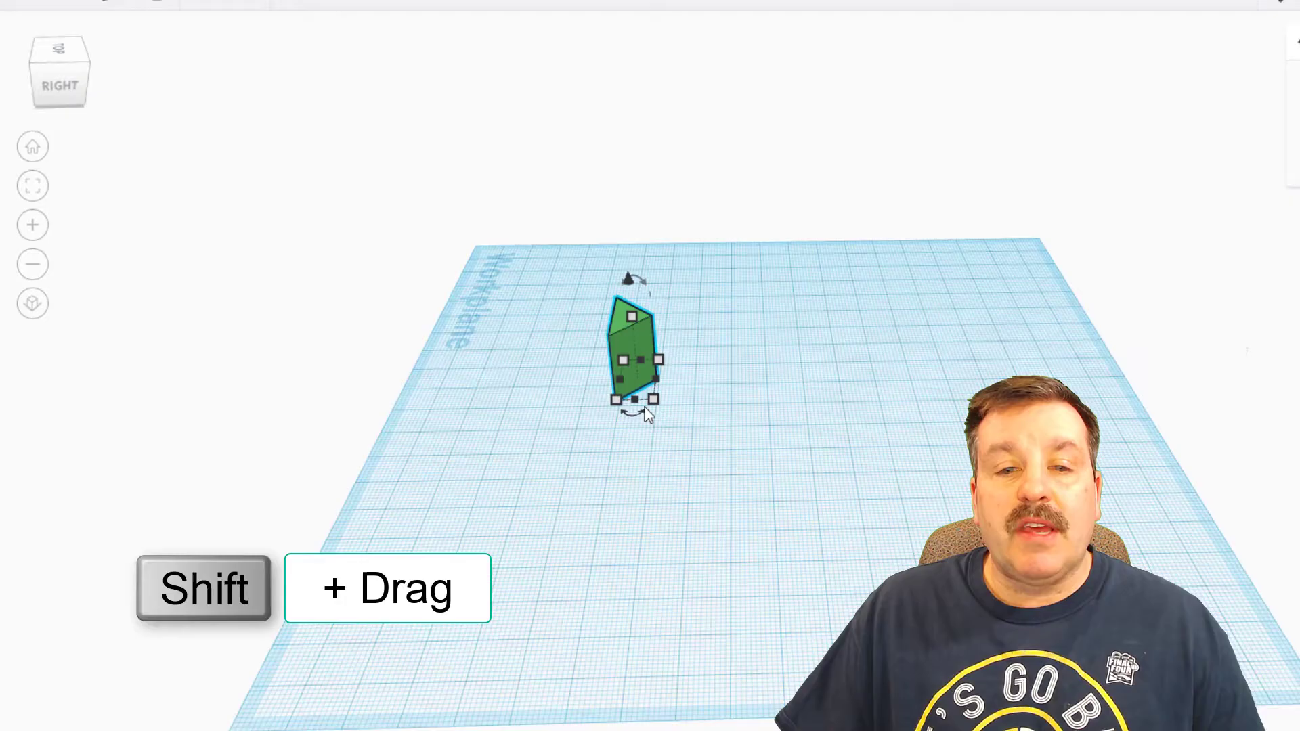
pyautogui.moveTo(653, 398); pyautogui.dragTo(809, 598)
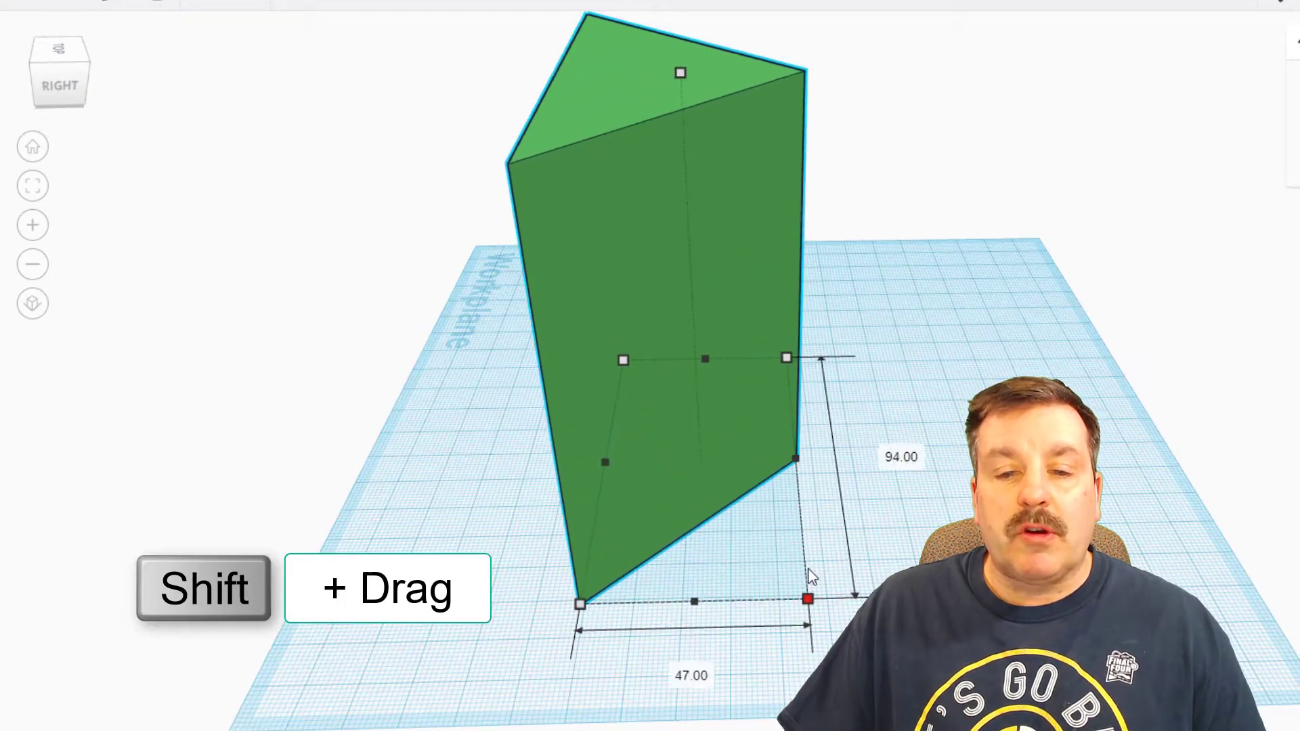
pyautogui.click(900, 456)
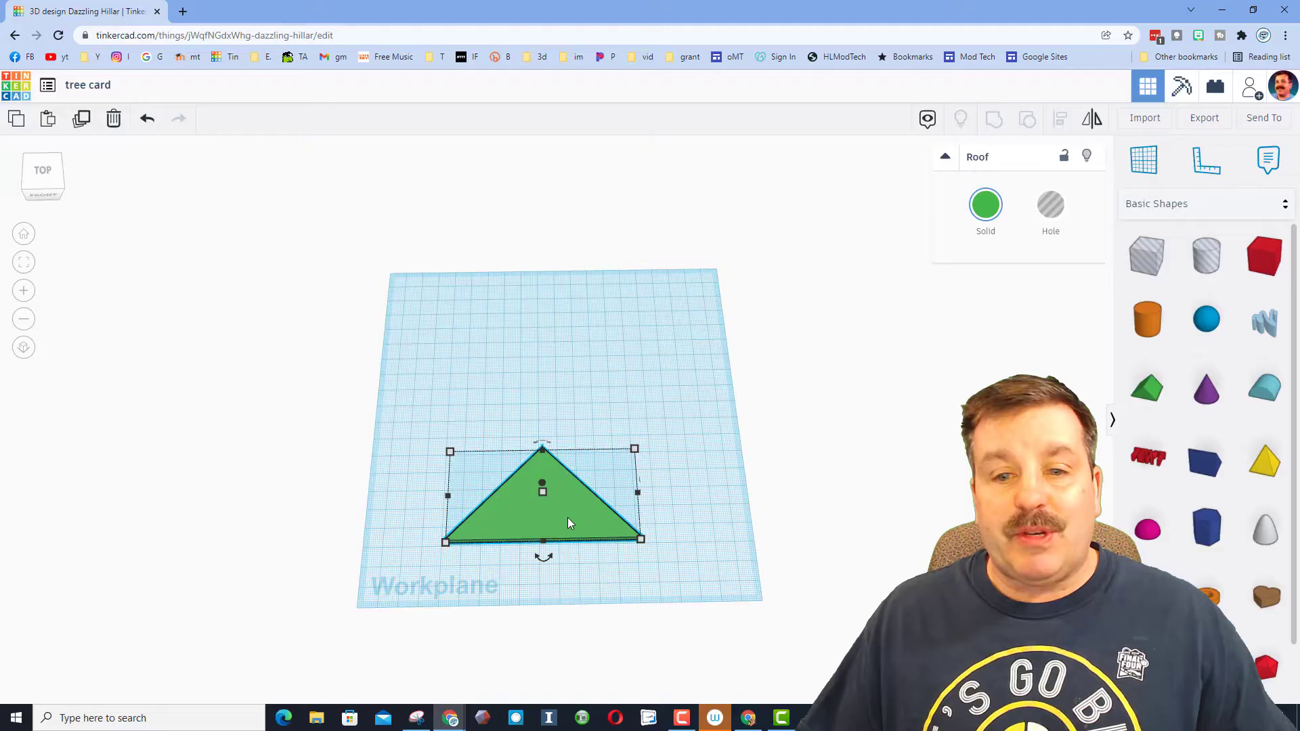
# - Duplicate the triangle, move the copy upward and shrink it to 80 for the next tier
pyautogui.press('ctrl+shift+Up')
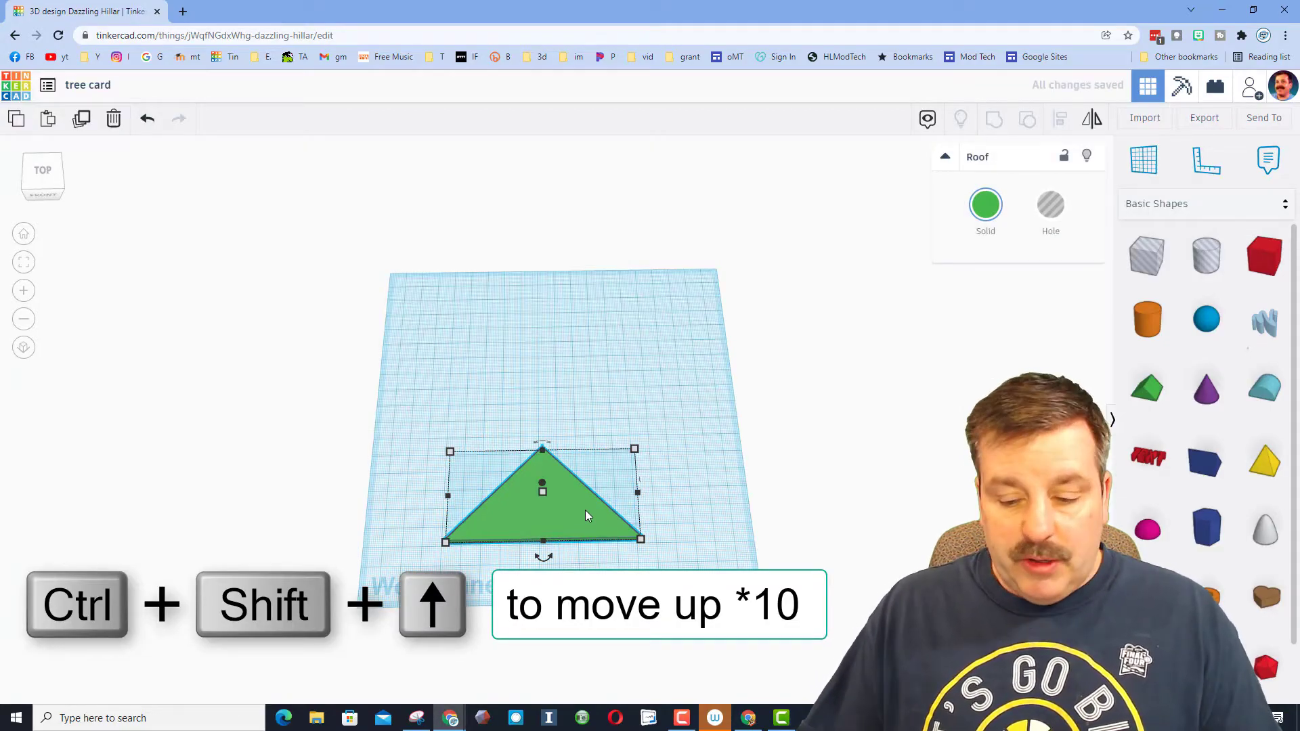
pyautogui.press('Ctrl+Shift+Up')
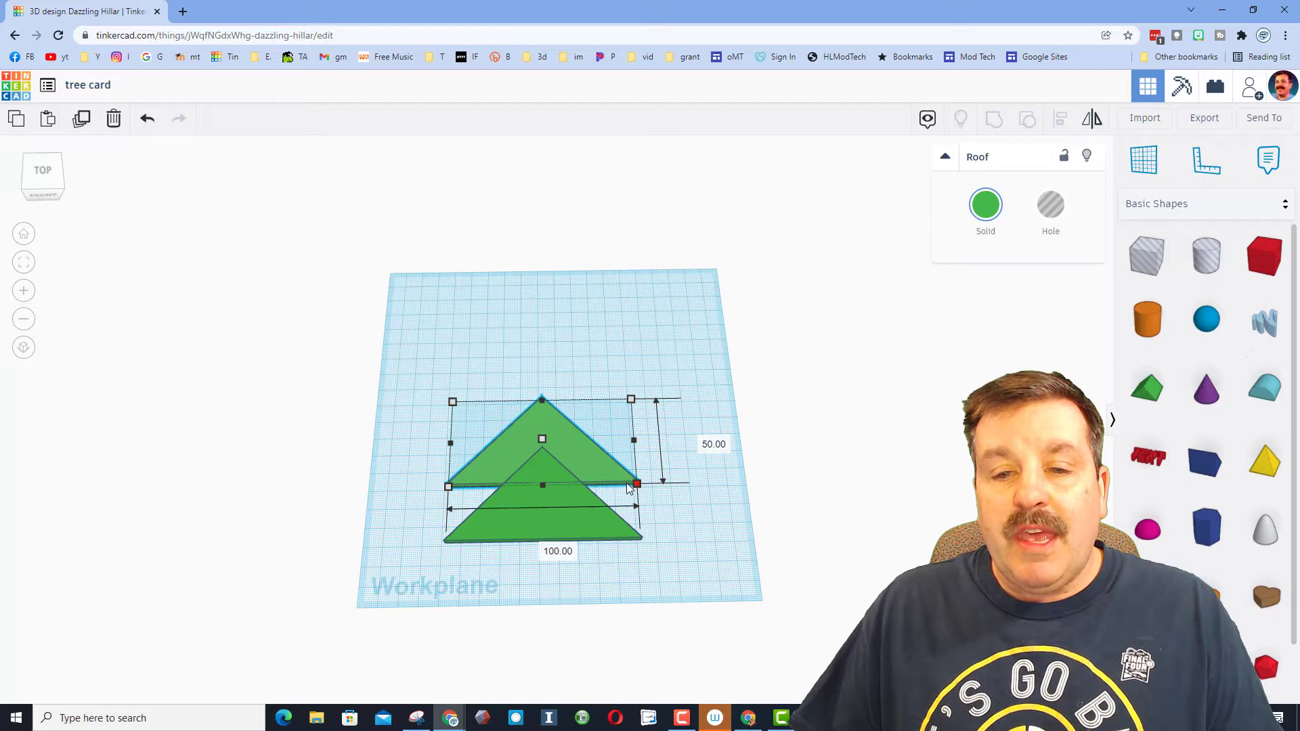
pyautogui.write('8')
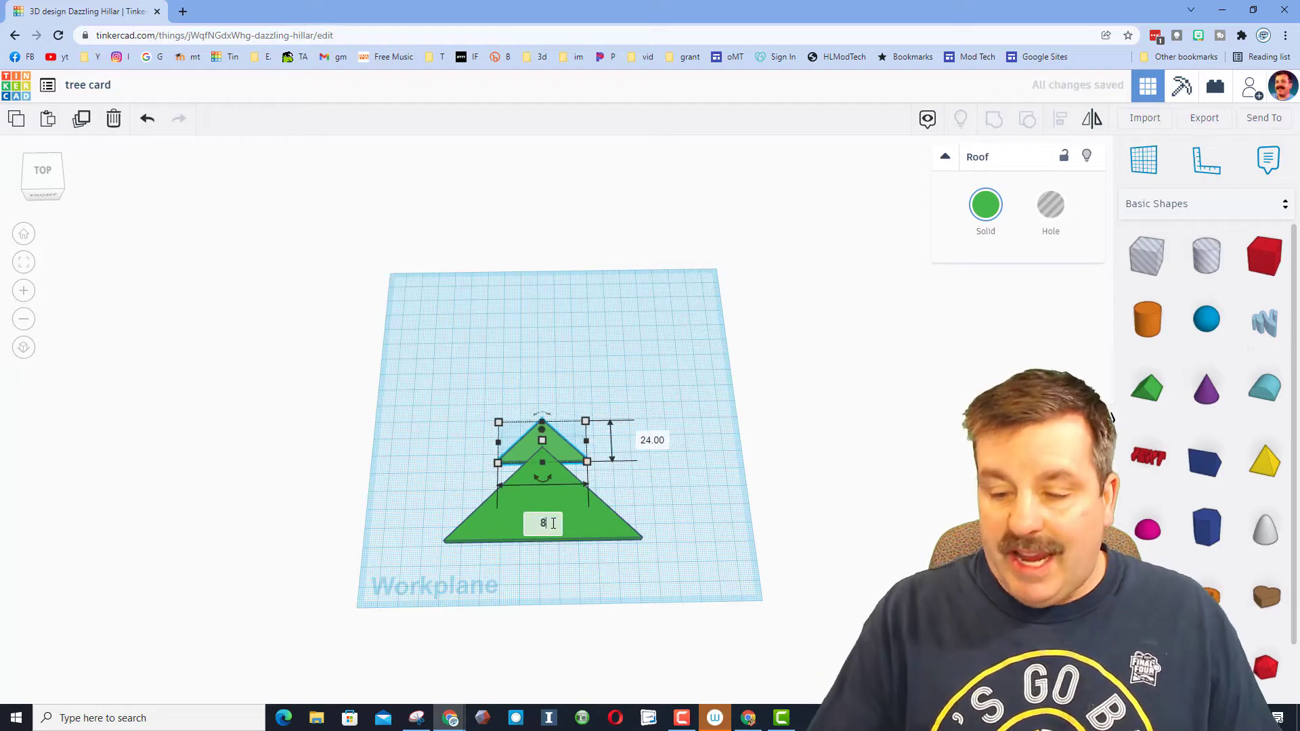
pyautogui.write('80')
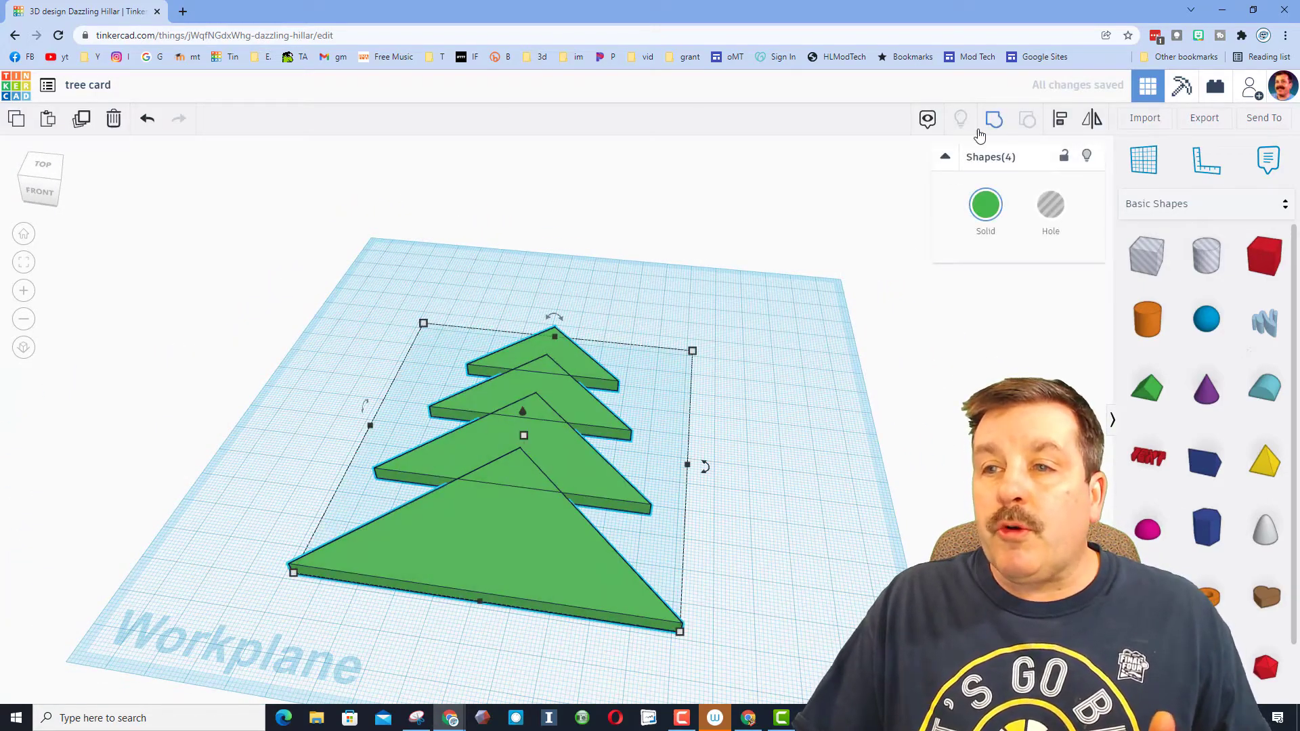
# - Group the four triangles into one tree shape and move it to the left of the workplane
pyautogui.click(1028, 119)
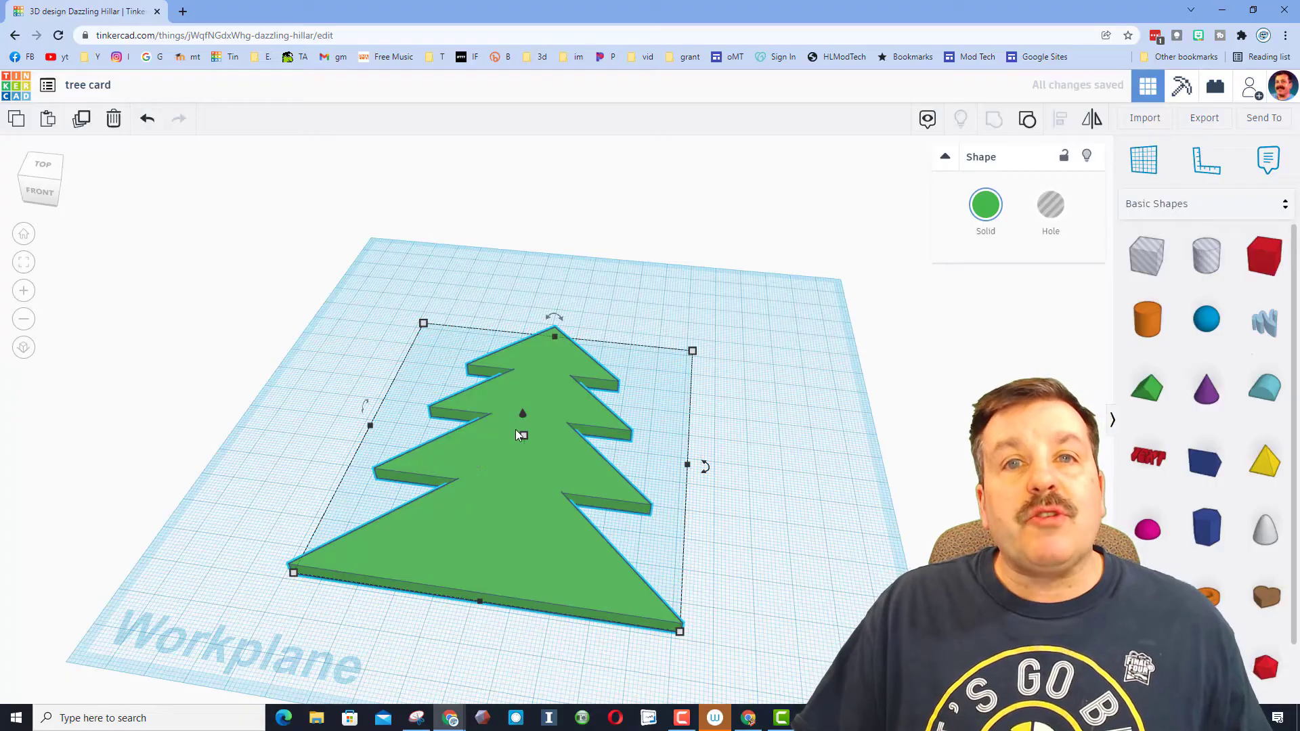
pyautogui.moveTo(520, 435); pyautogui.dragTo(474, 371)
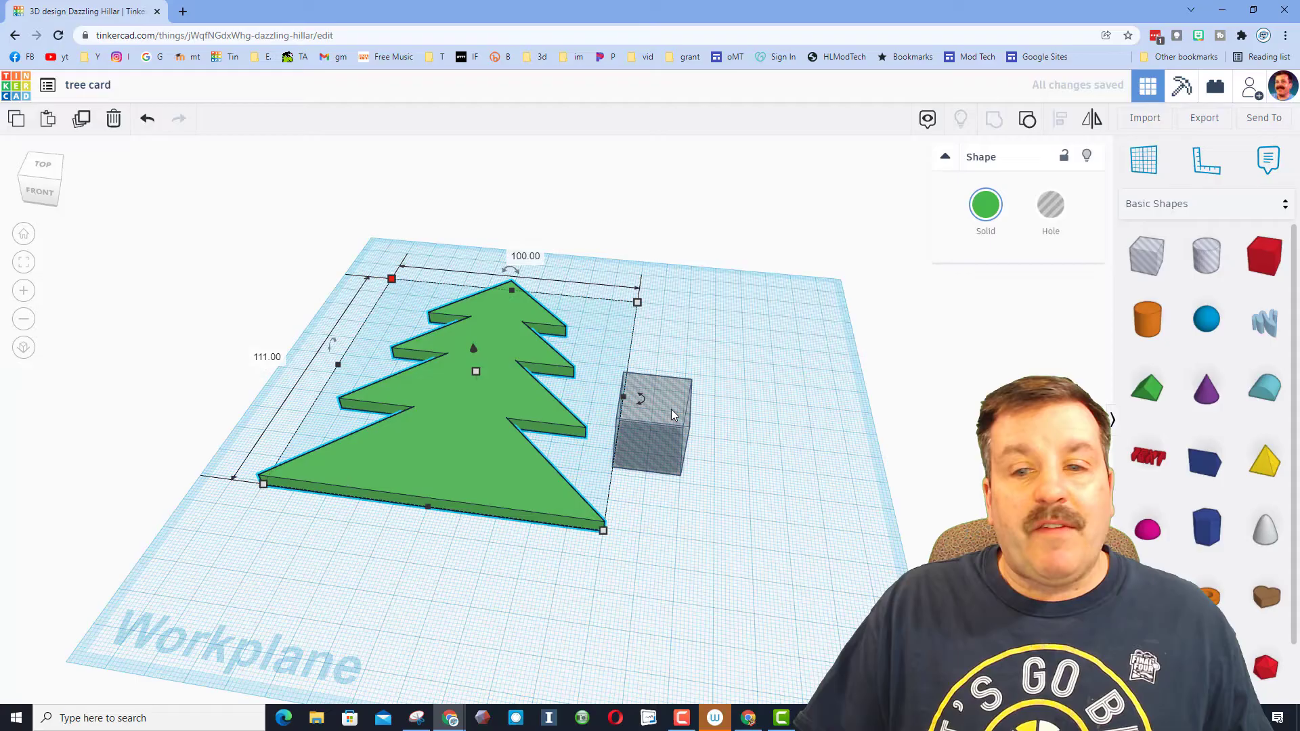
# - Stretch the hole box into a 4.00 mm wide slot through the tree and deselect the shapes
pyautogui.click(651, 422)
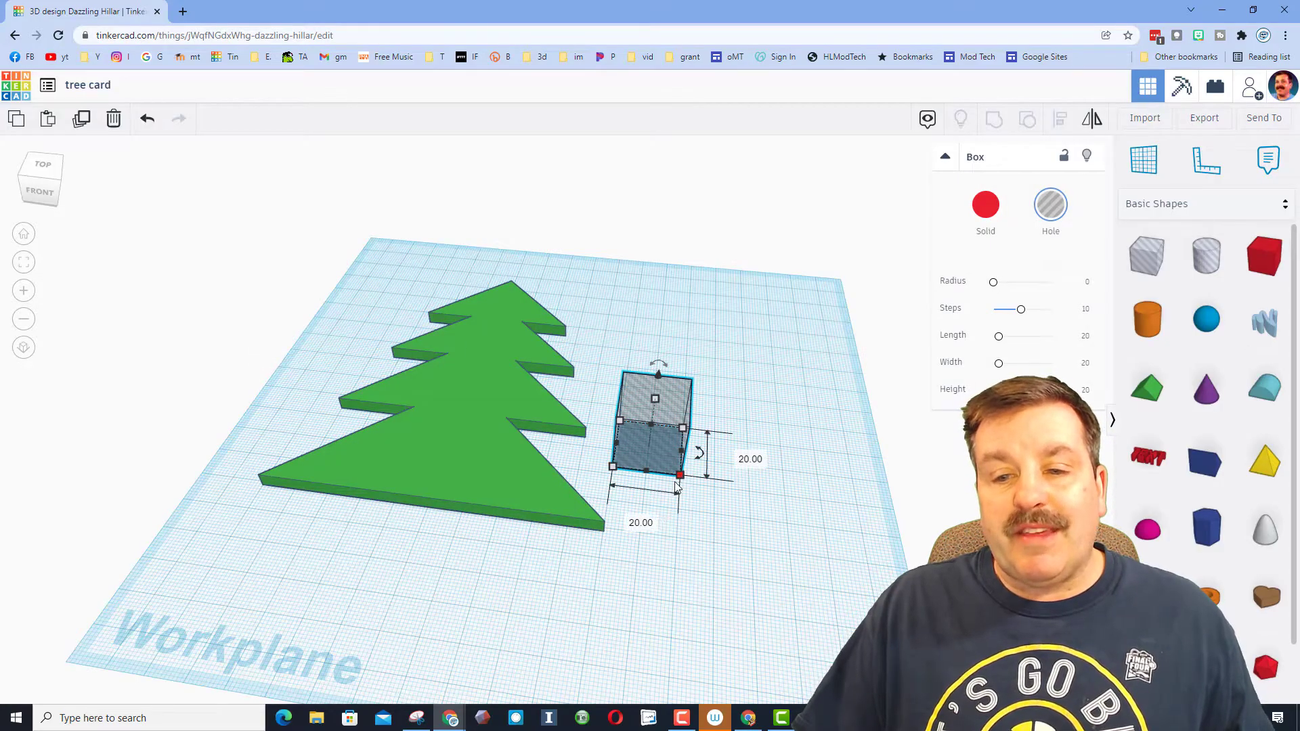
pyautogui.click(749, 460)
pyautogui.write('56')
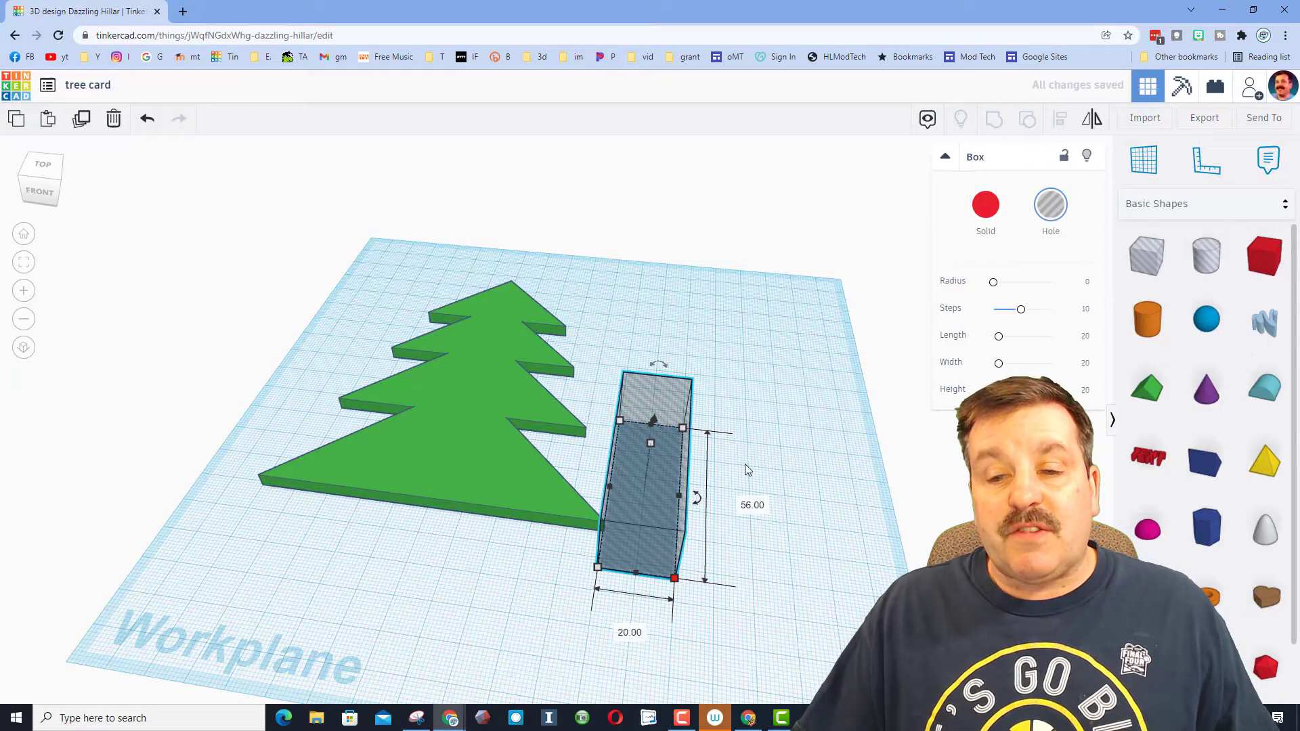
pyautogui.click(630, 632)
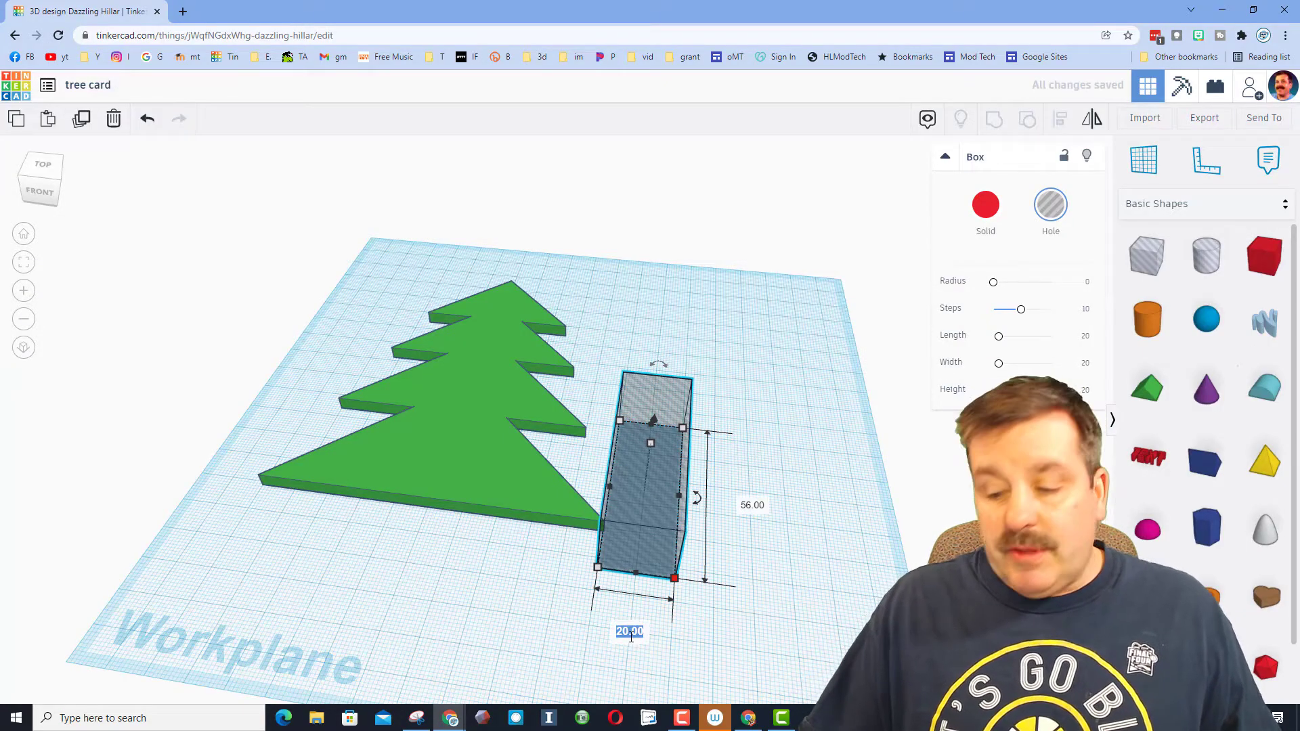
pyautogui.write('4.00')
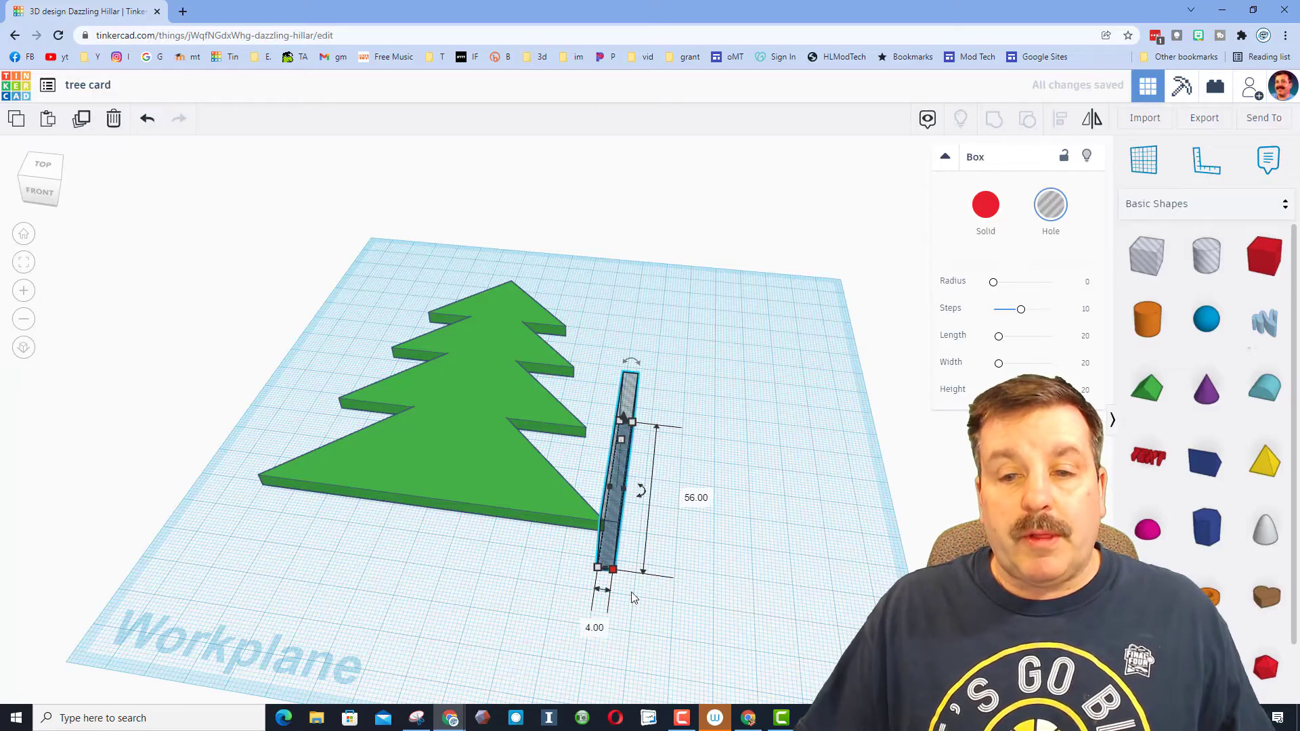
pyautogui.click(456, 415)
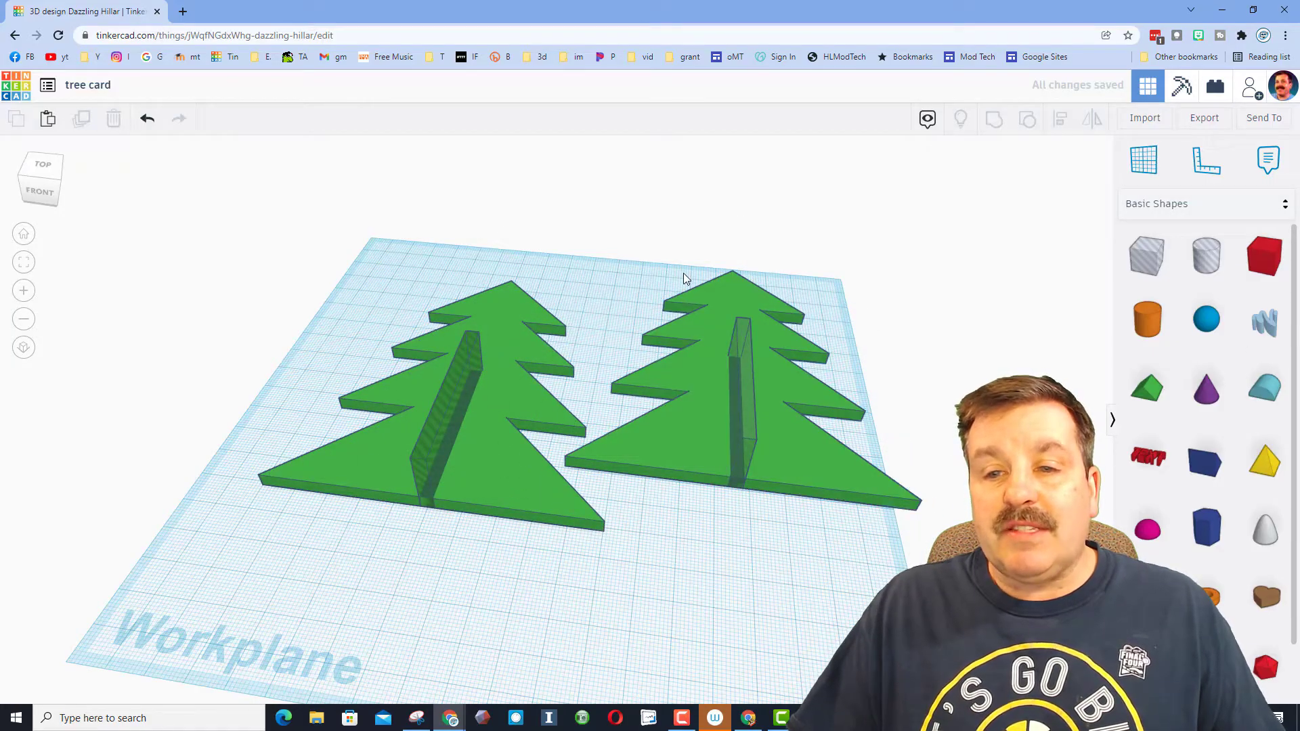
pyautogui.click(731, 373)
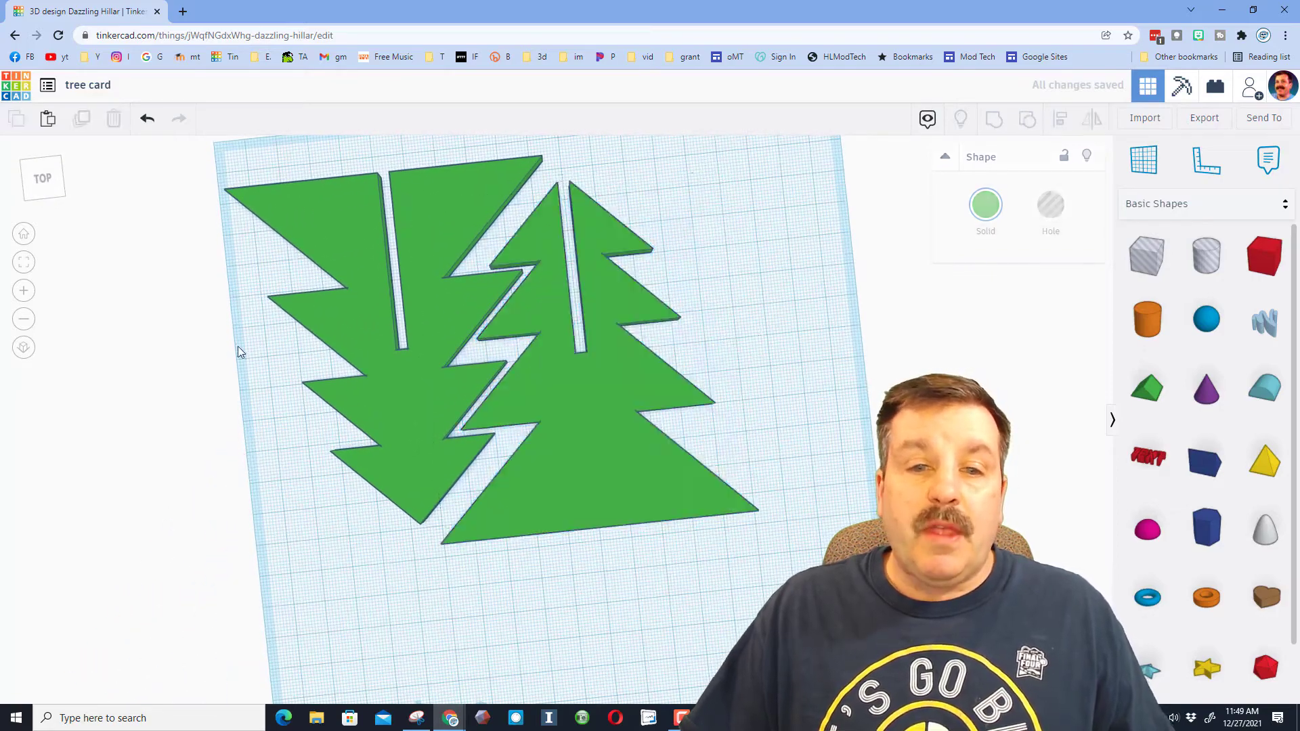
# - Select both trees and export them under For Lasercutting as tree card.svg
pyautogui.press('ctrl+a')
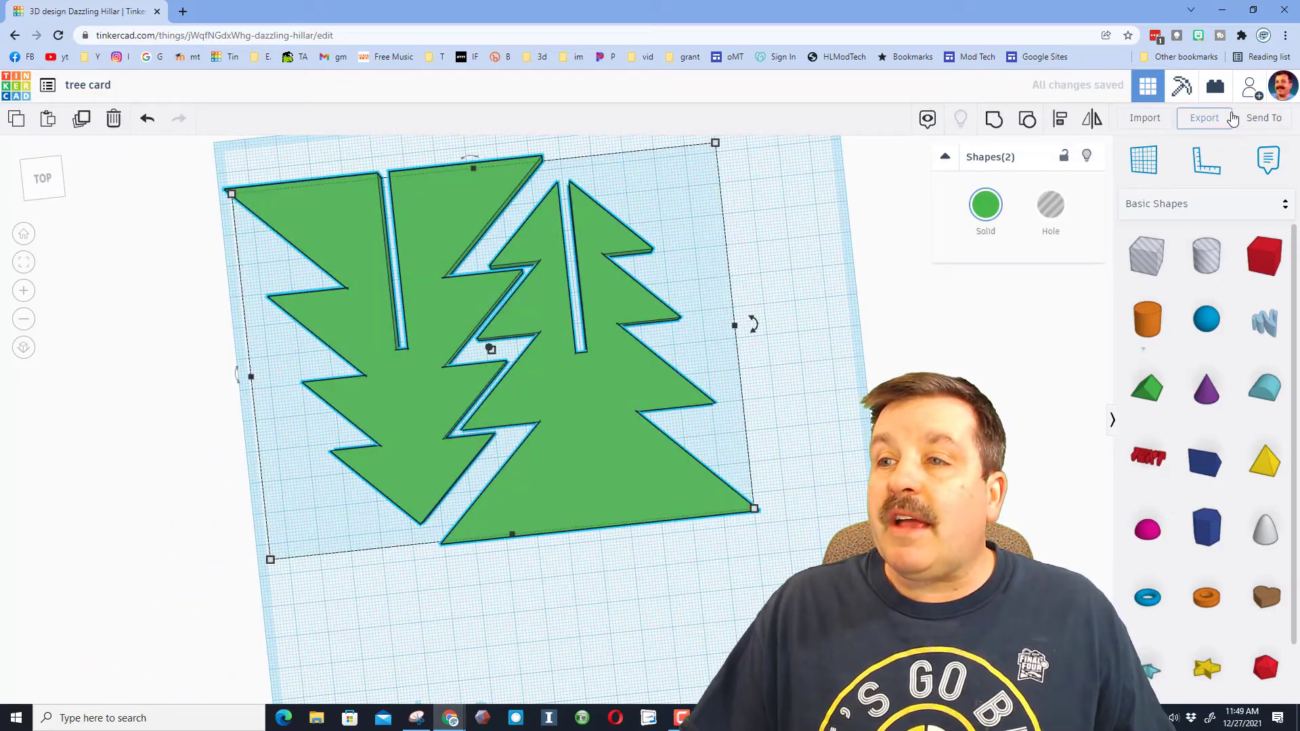
pyautogui.click(1204, 117)
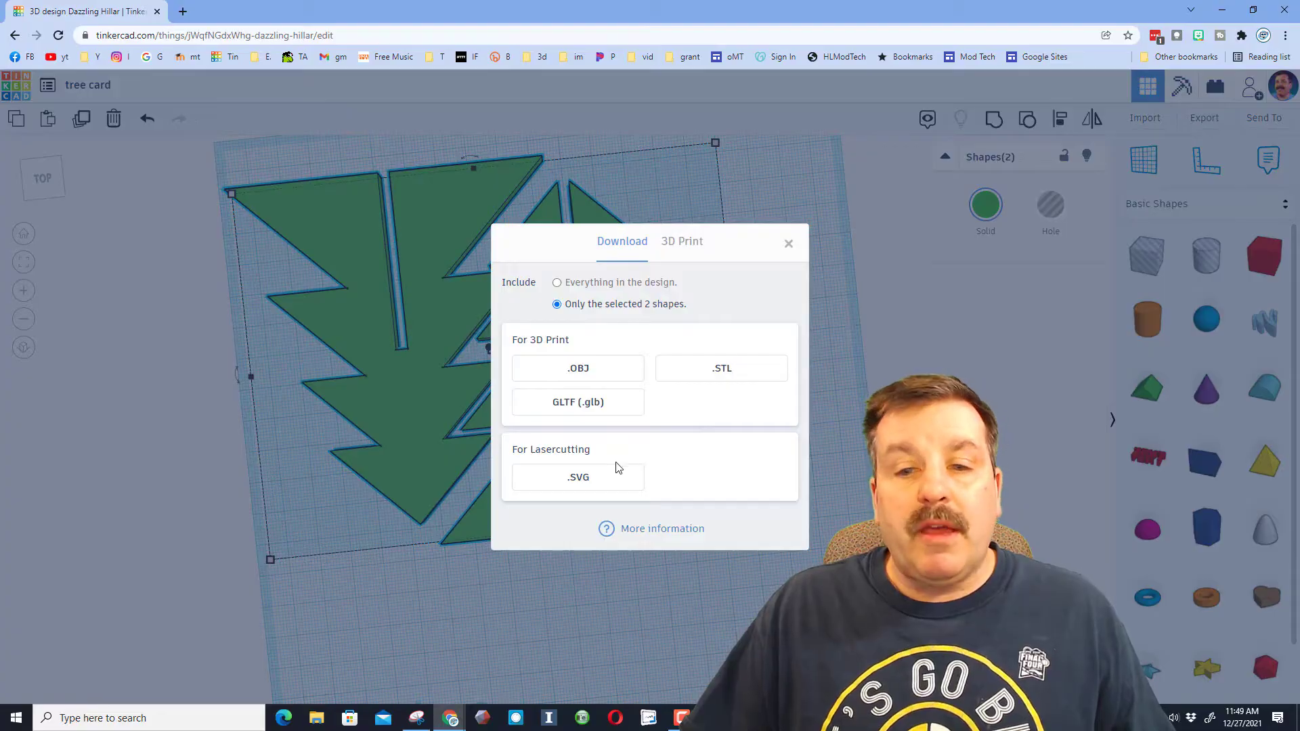
pyautogui.click(577, 477)
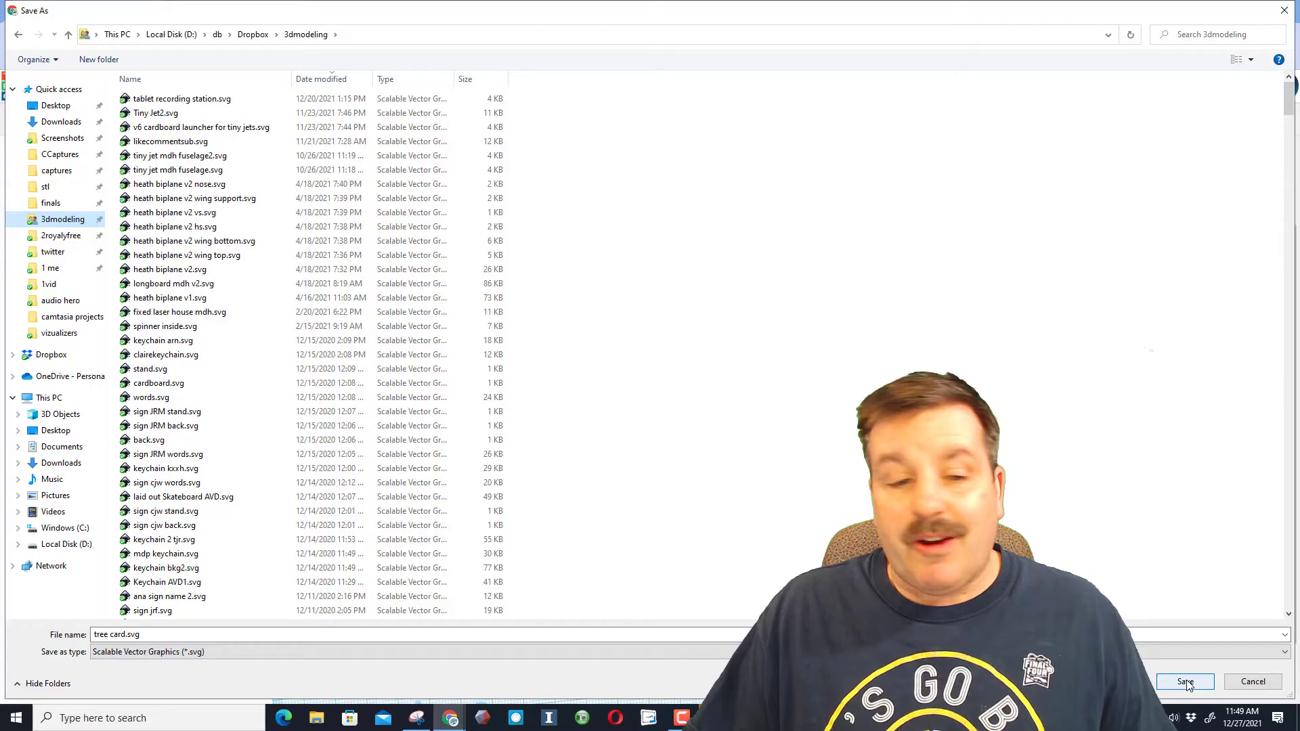
pyautogui.click(1184, 682)
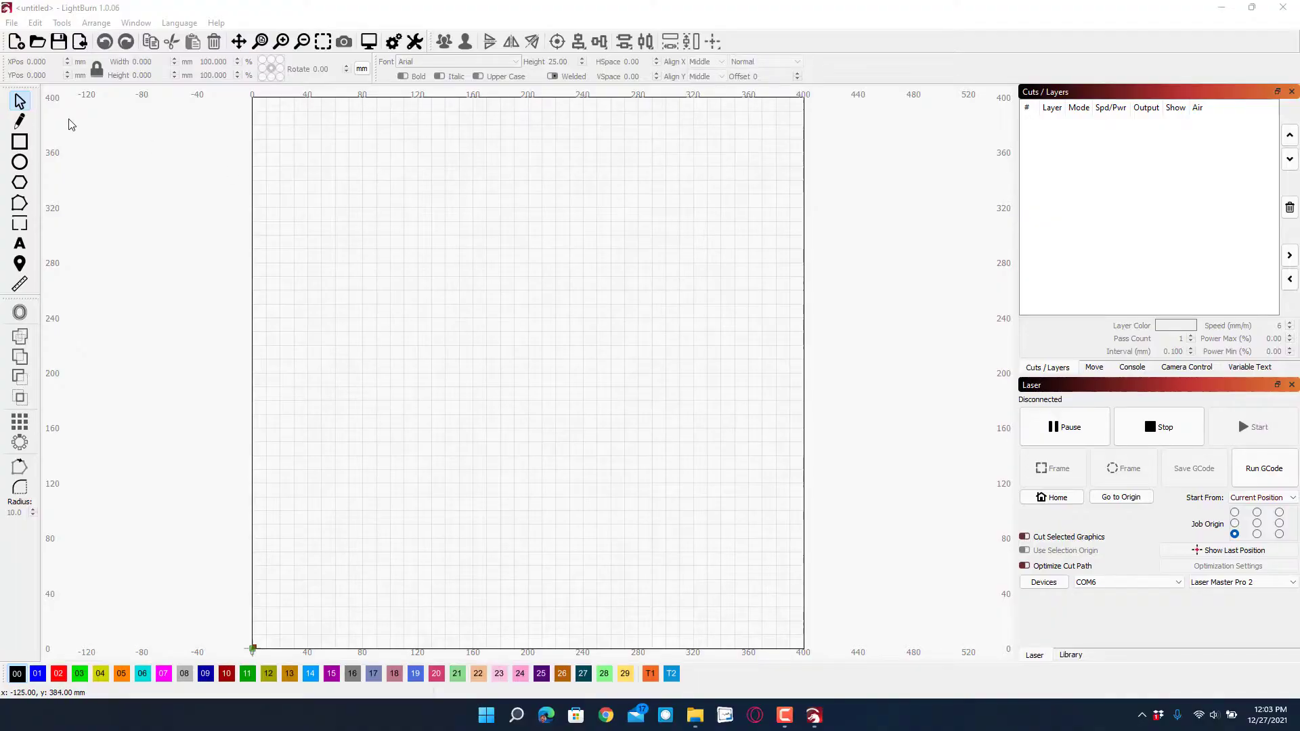
pyautogui.moveTo(183, 139)
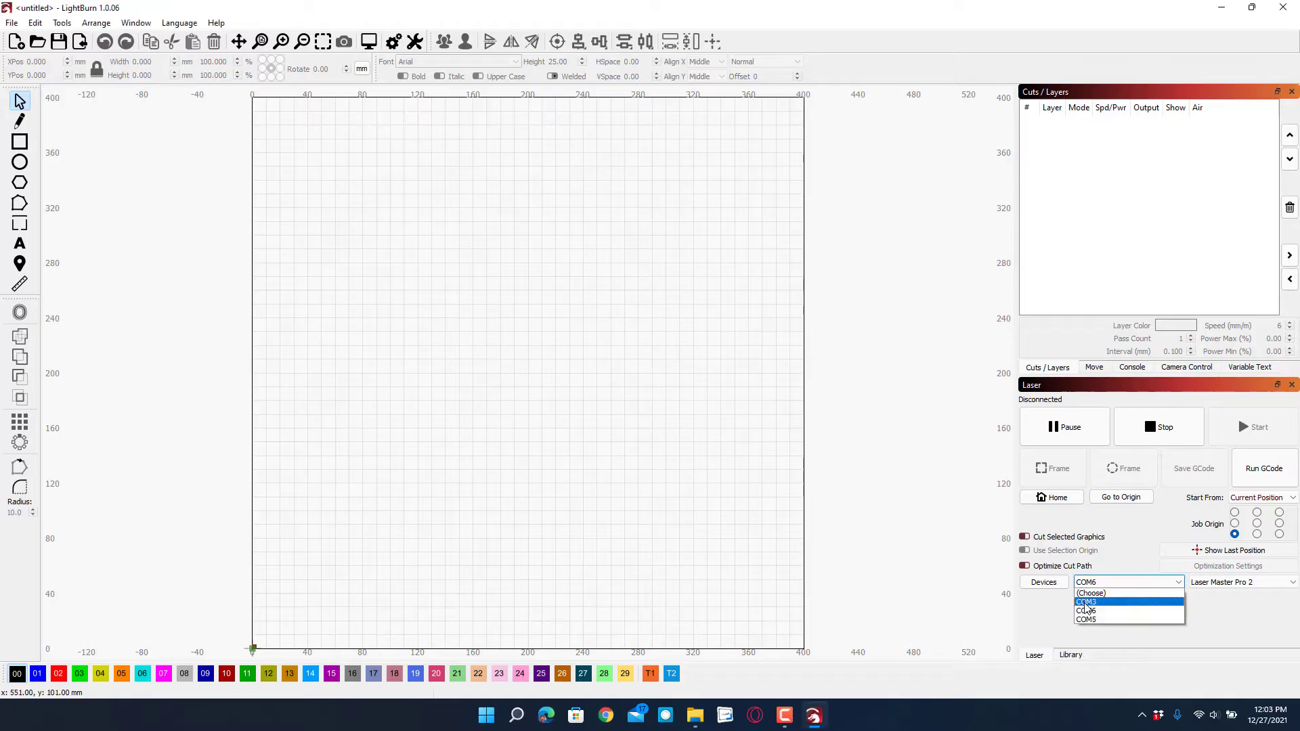
# - Connect the laser on port COM3 and bring up the Import file dialog
pyautogui.click(1087, 601)
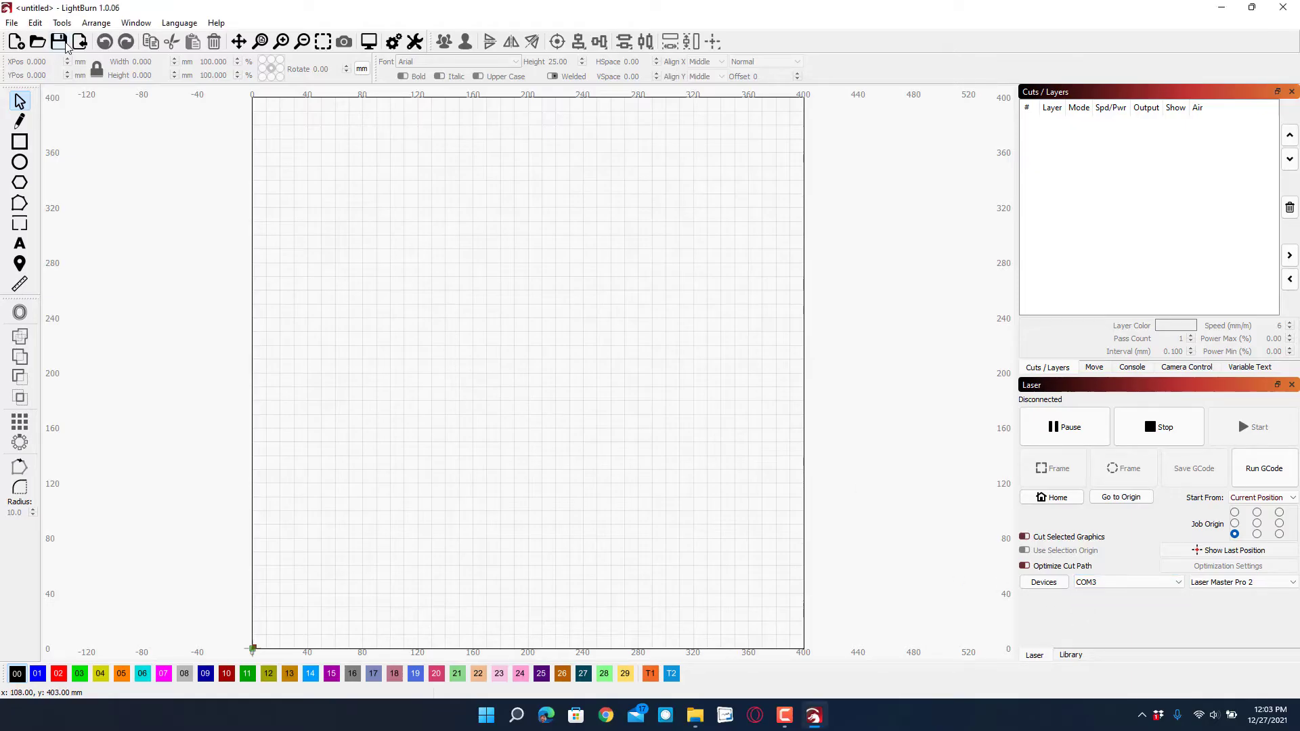
pyautogui.click(79, 42)
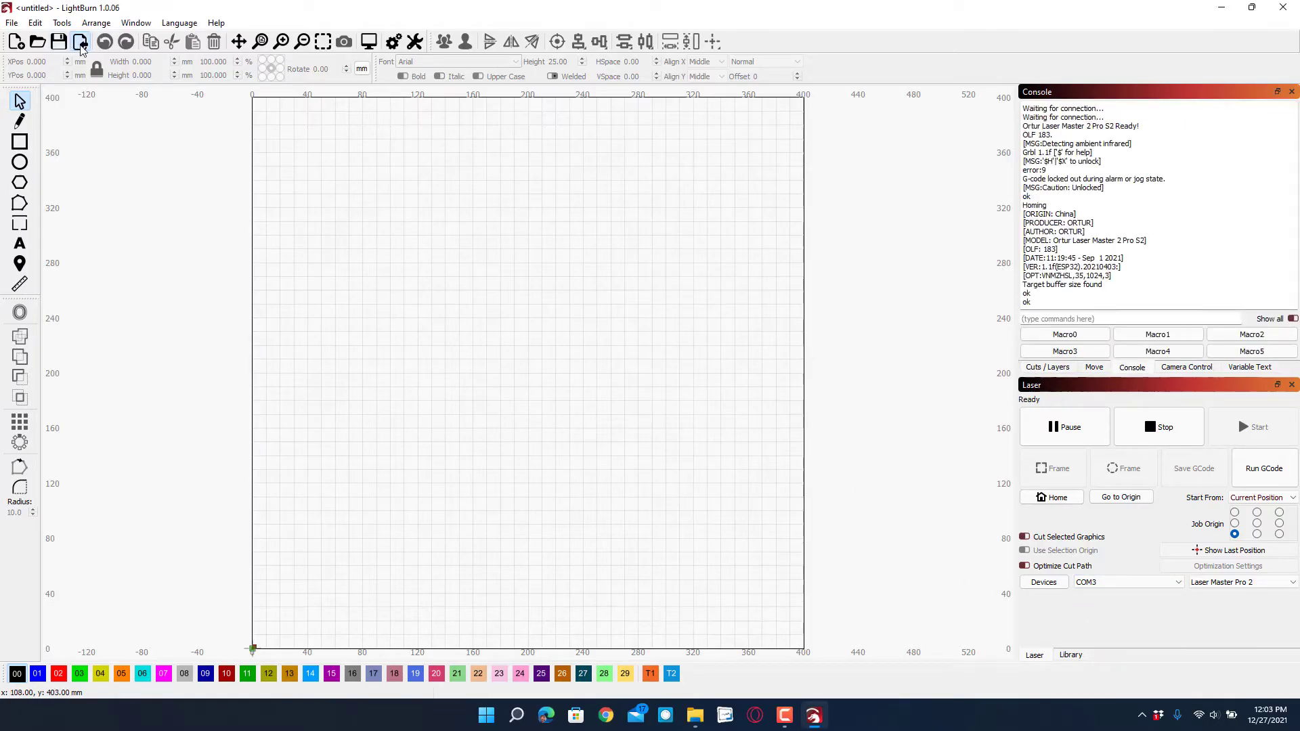
pyautogui.click(80, 42)
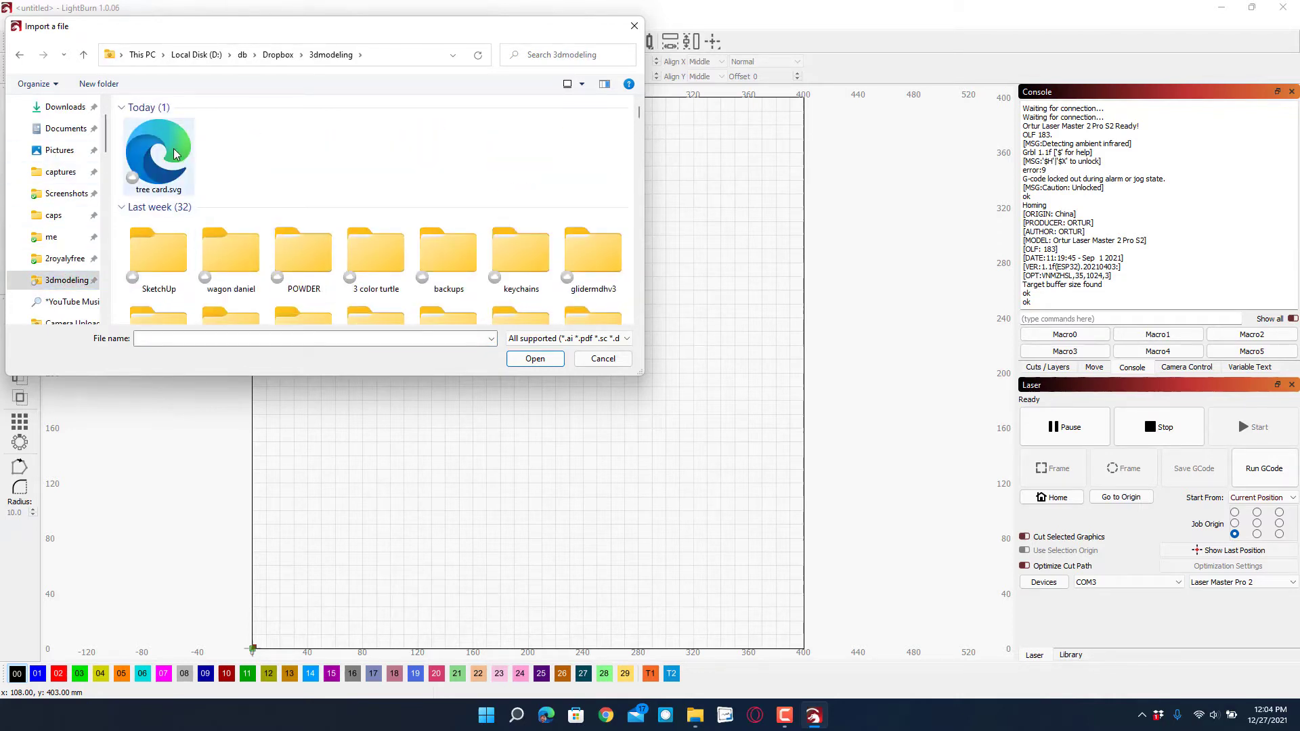
# - Import tree card.svg, nudge the tree outlines into place, and show the Cuts/Layers list
pyautogui.click(158, 153)
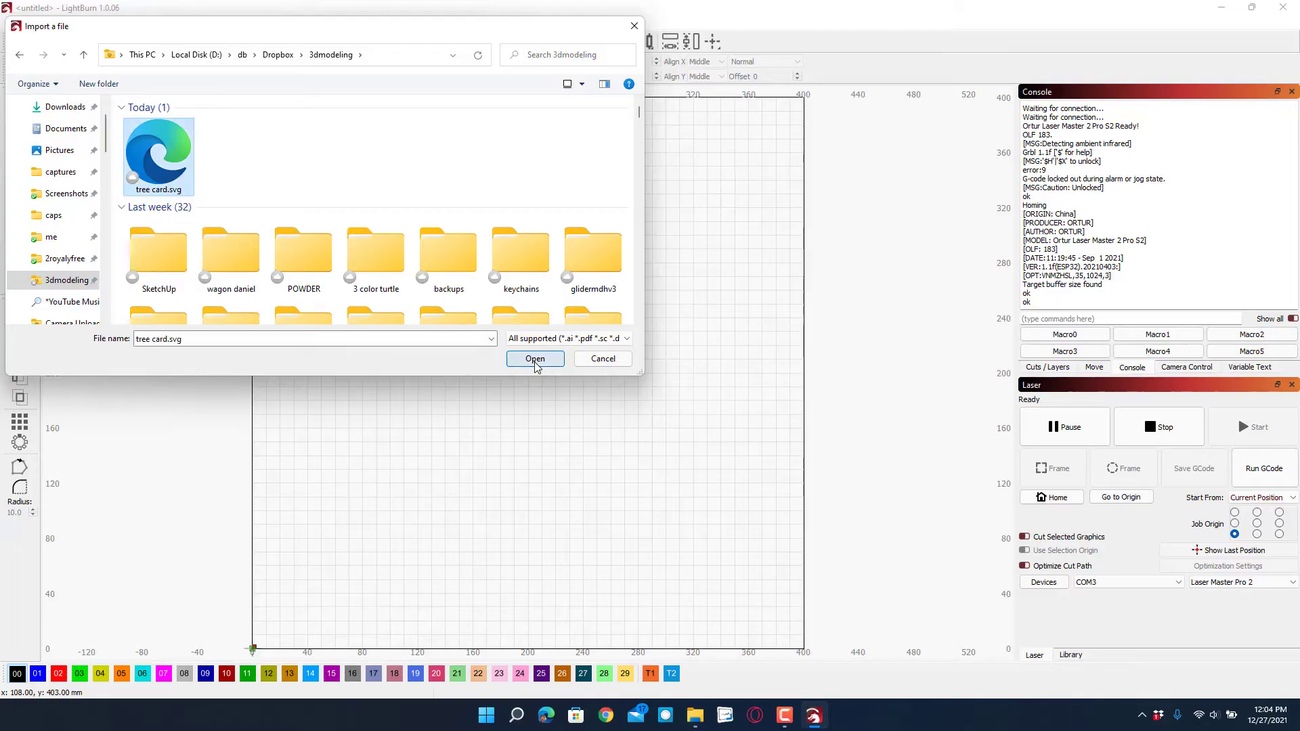
pyautogui.click(535, 357)
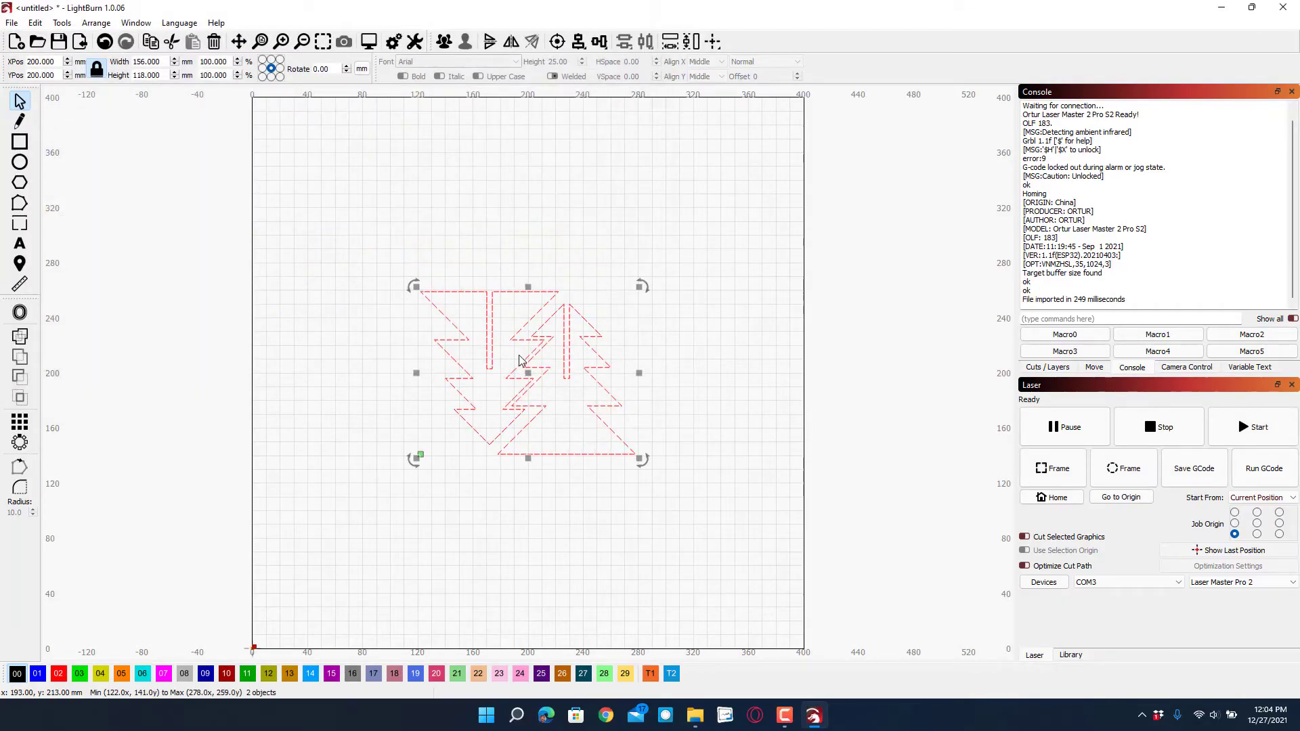
pyautogui.moveTo(528, 374); pyautogui.dragTo(531, 336)
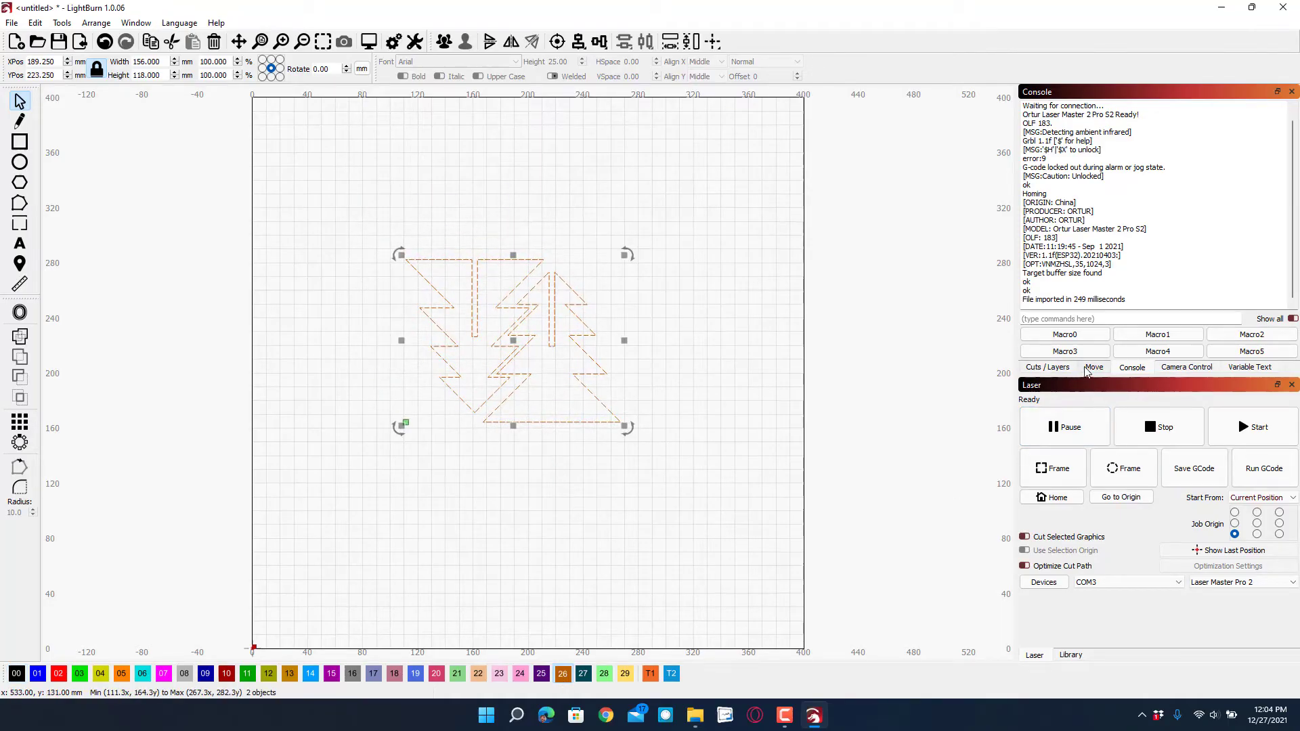
pyautogui.click(1047, 367)
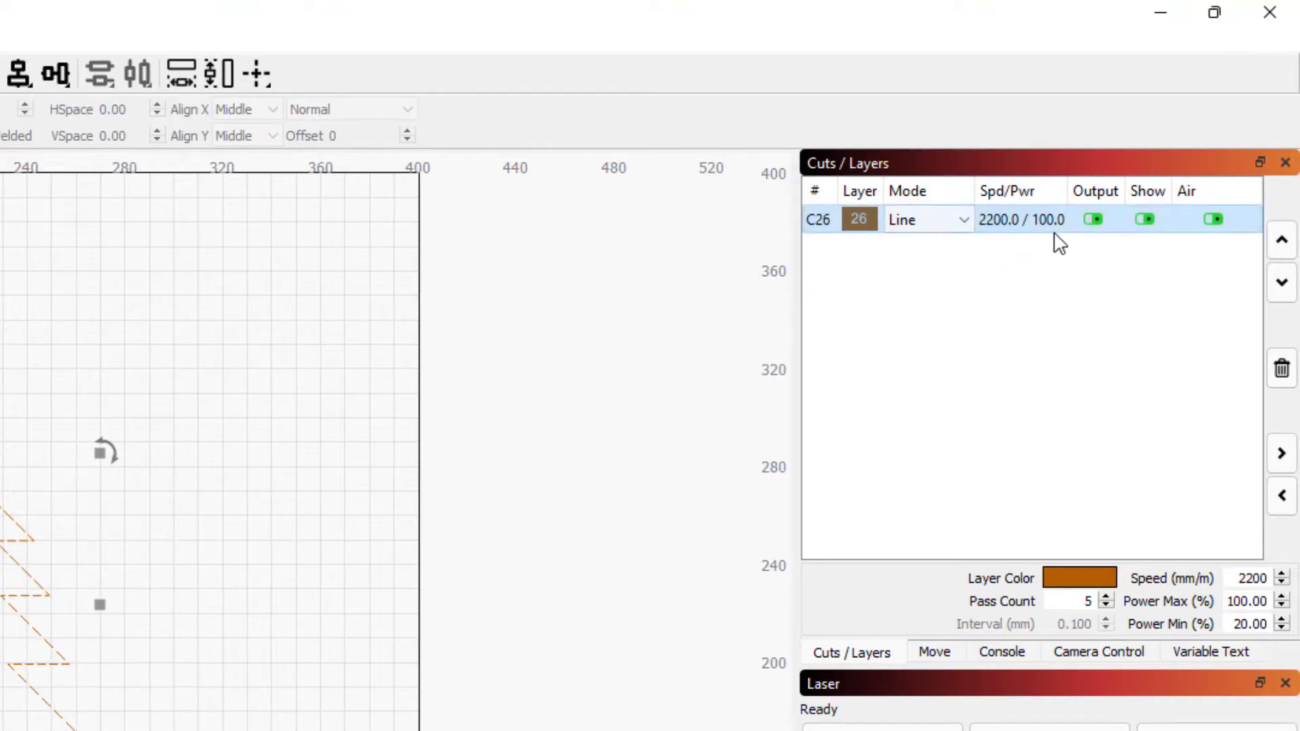
pyautogui.moveTo(1198, 563)
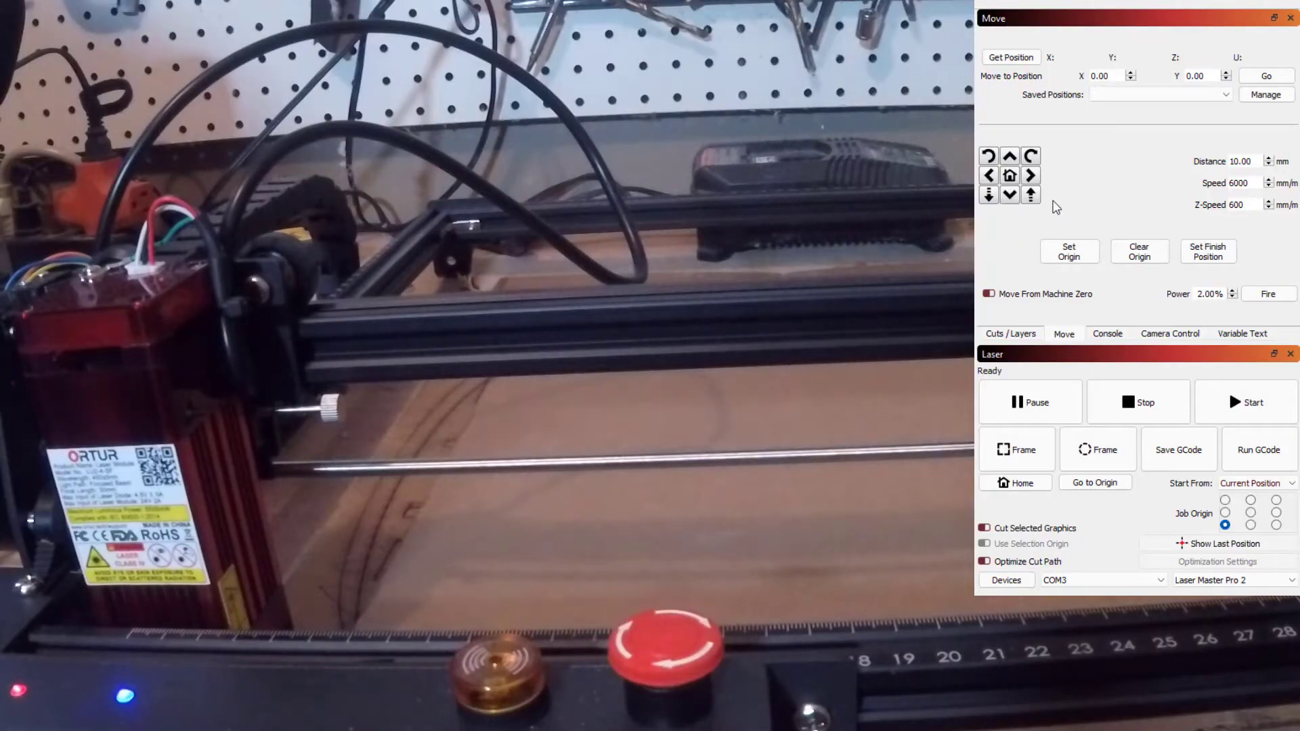
# - Jog the laser head with the X+ and Y+ arrows to position X 70, Y 50
pyautogui.click(1030, 174)
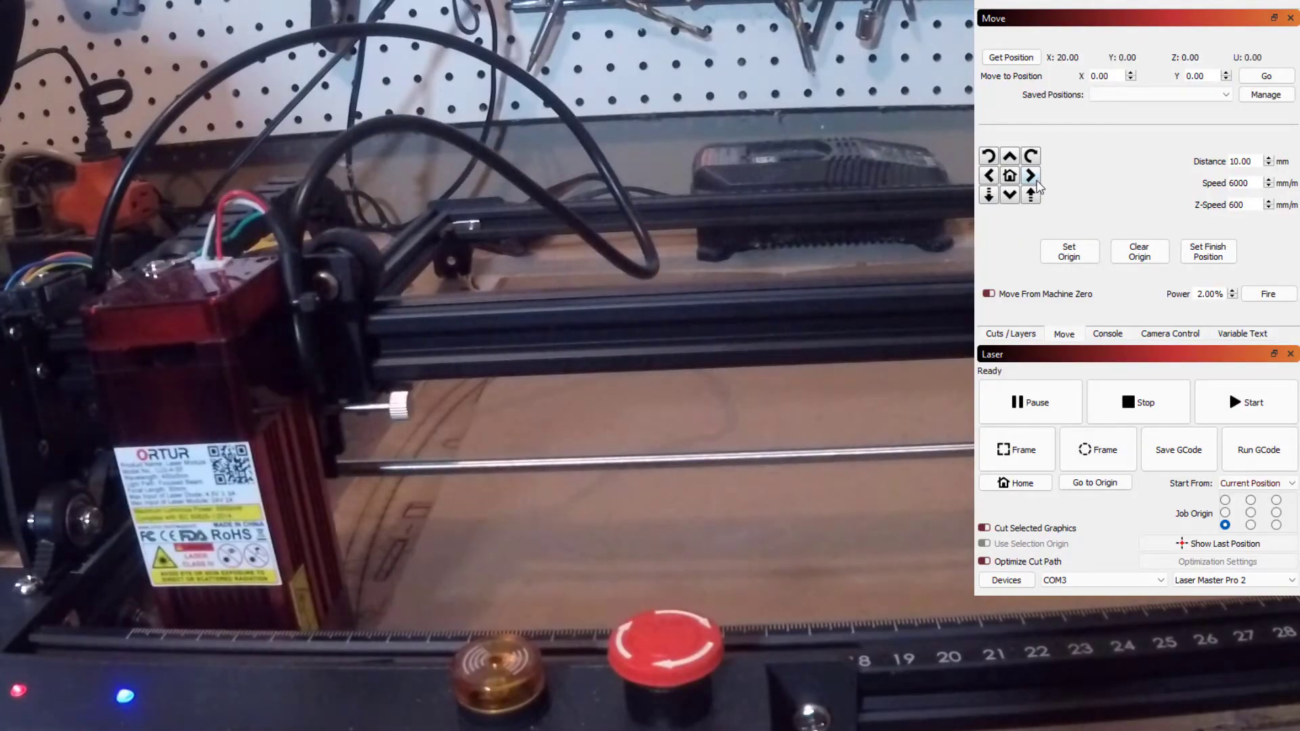
pyautogui.click(1030, 175)
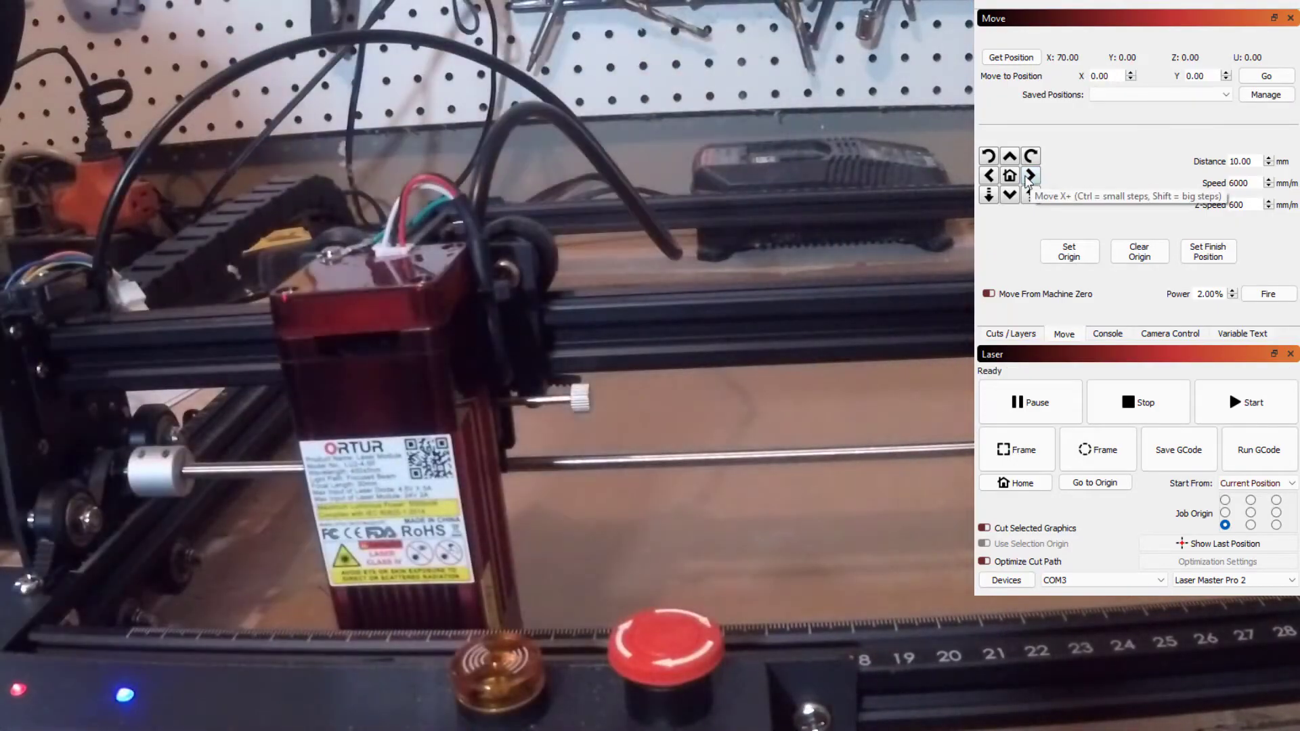
pyautogui.click(1009, 156)
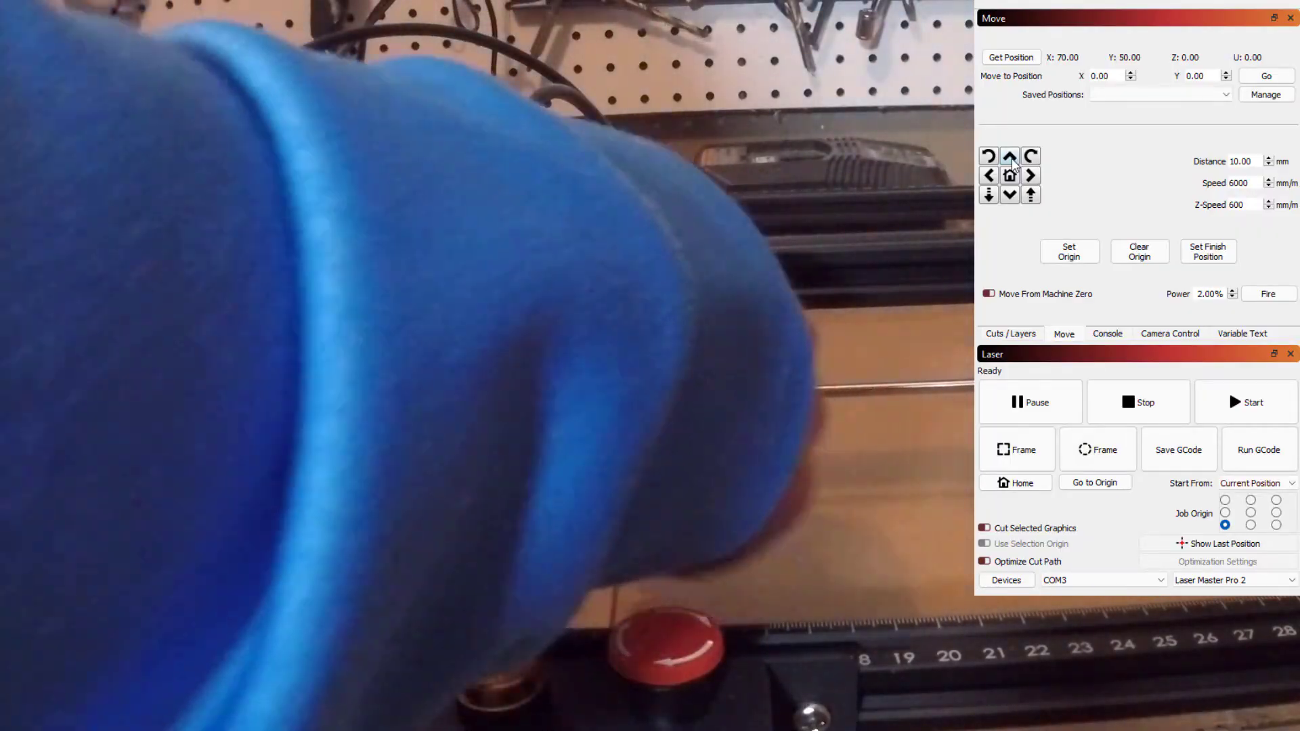